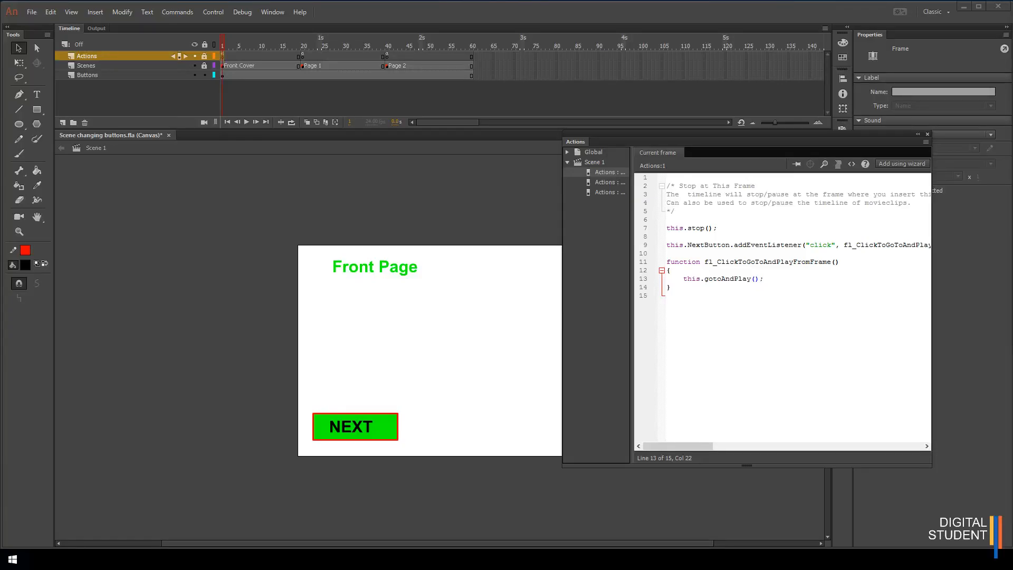
pyautogui.moveTo(646, 381)
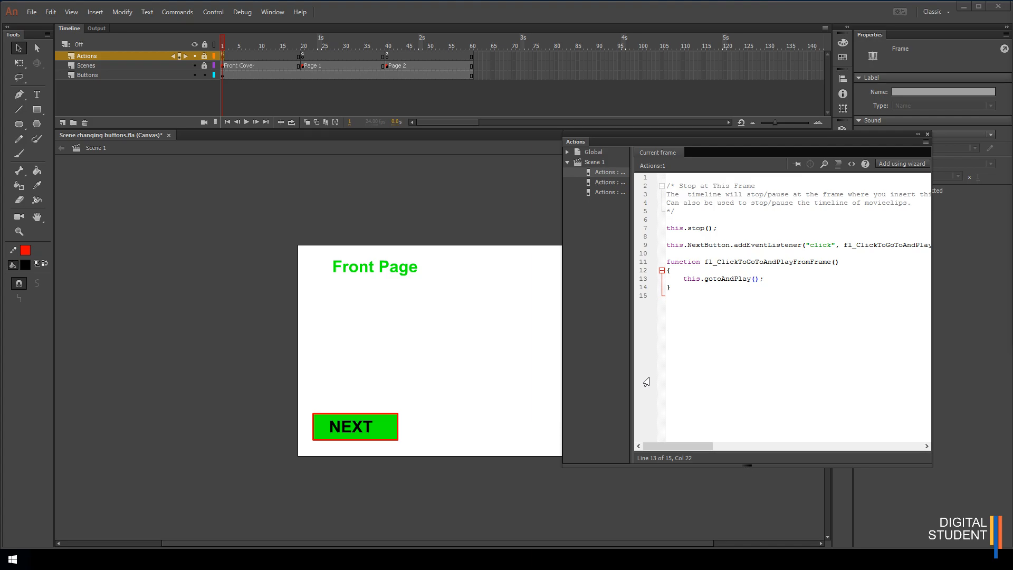
pyautogui.moveTo(683, 355)
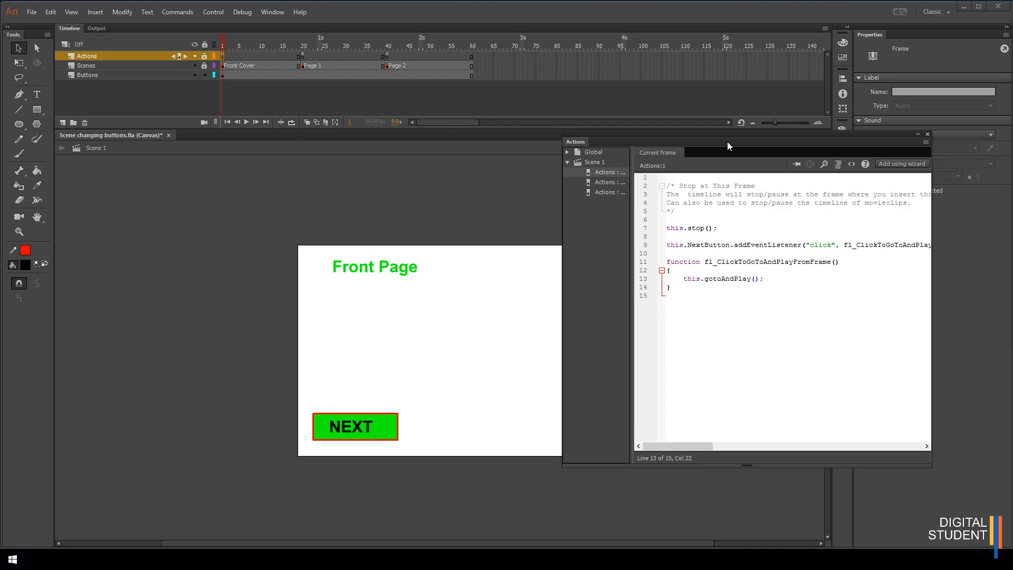
pyautogui.moveTo(726, 141)
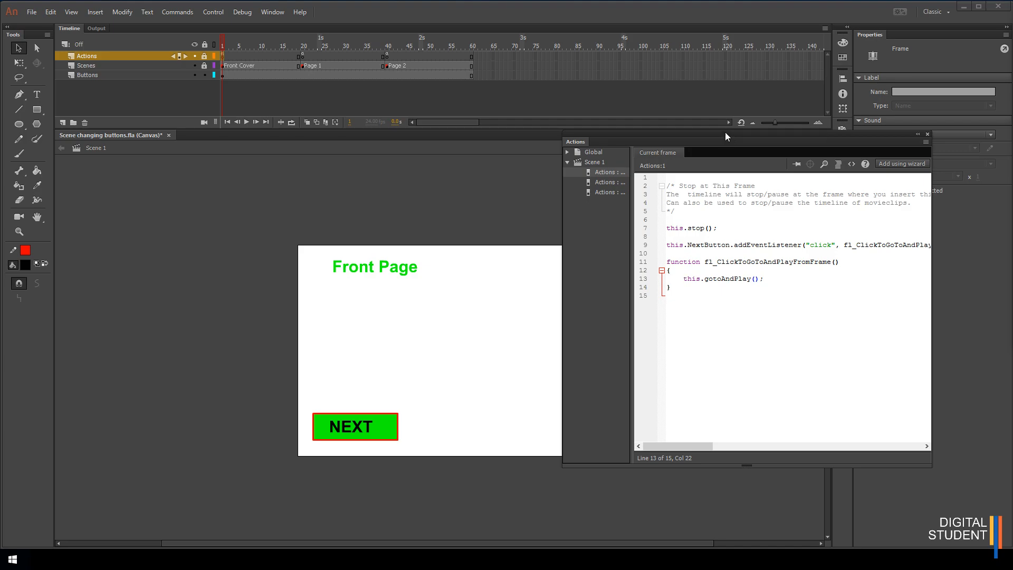
pyautogui.moveTo(755, 229)
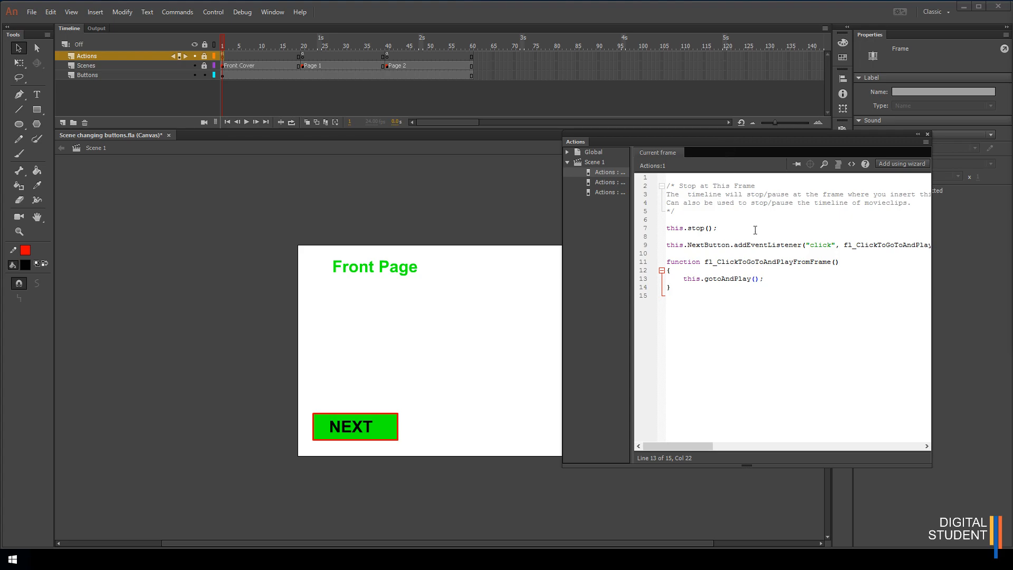
pyautogui.moveTo(755, 346)
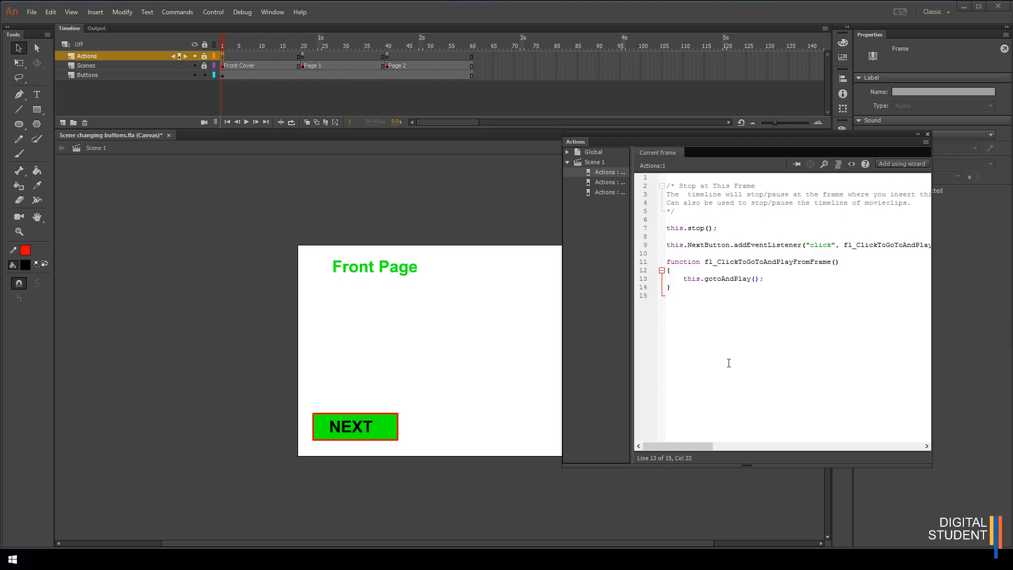
pyautogui.moveTo(657, 344)
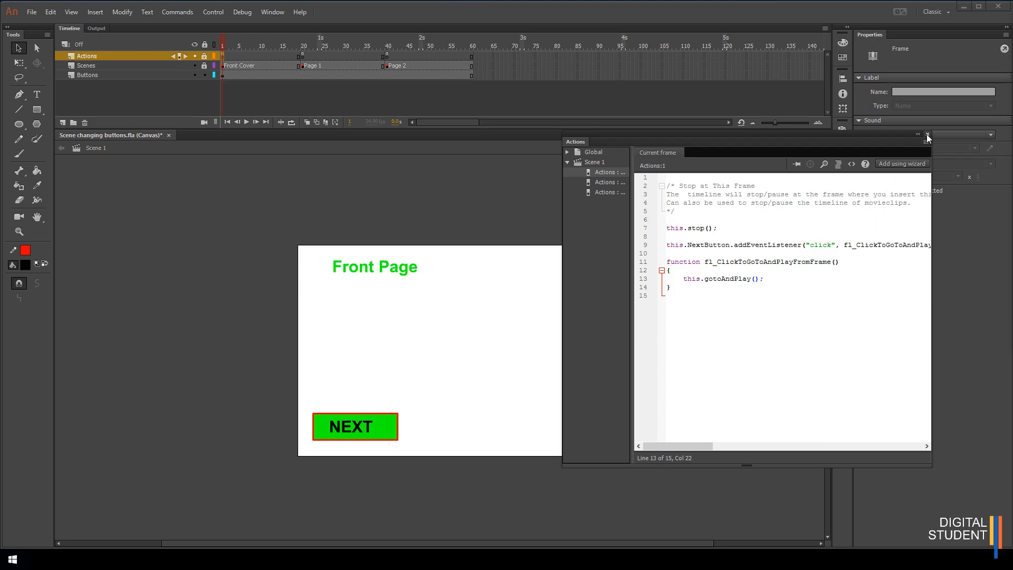
# Add keyframes at frames 80 and 60 on the Scenes layer and view the new section.
pyautogui.click(926, 134)
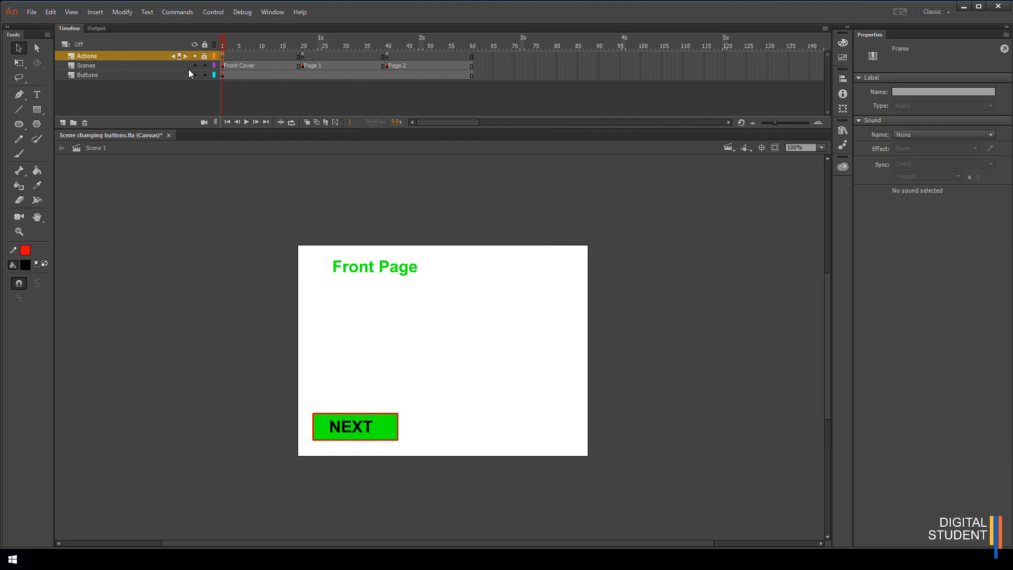
pyautogui.click(85, 66)
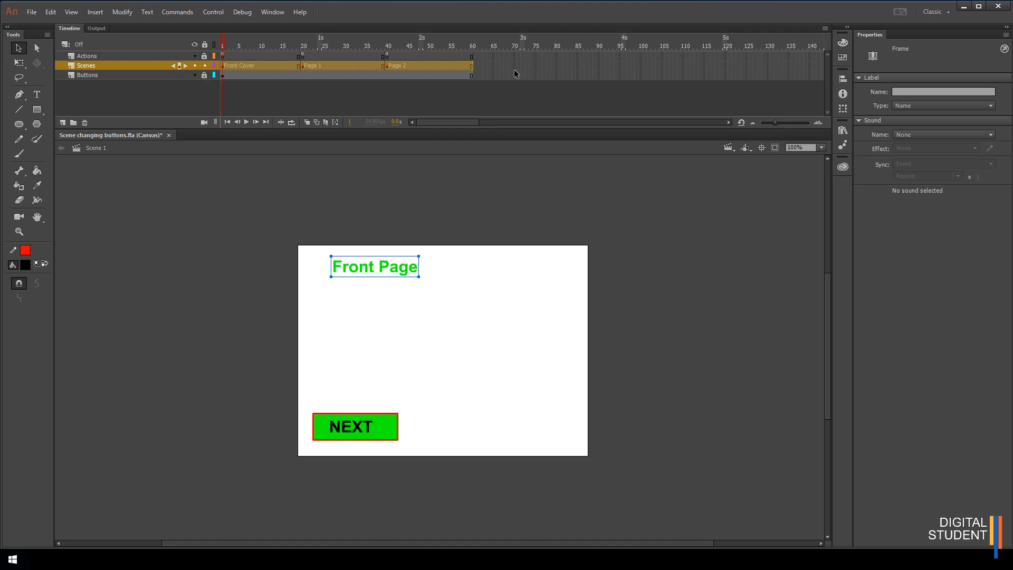
pyautogui.moveTo(529, 69)
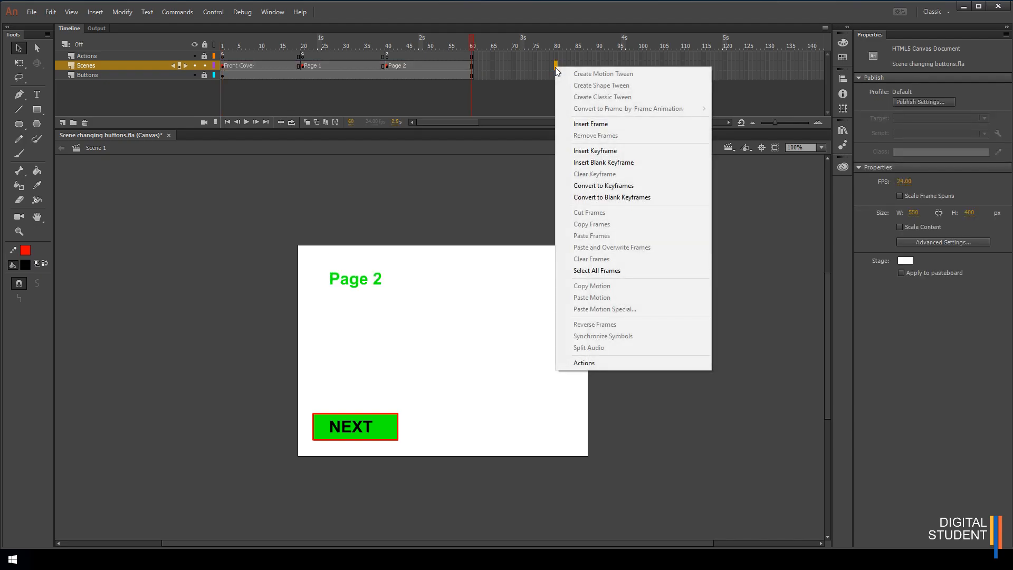
pyautogui.click(589, 123)
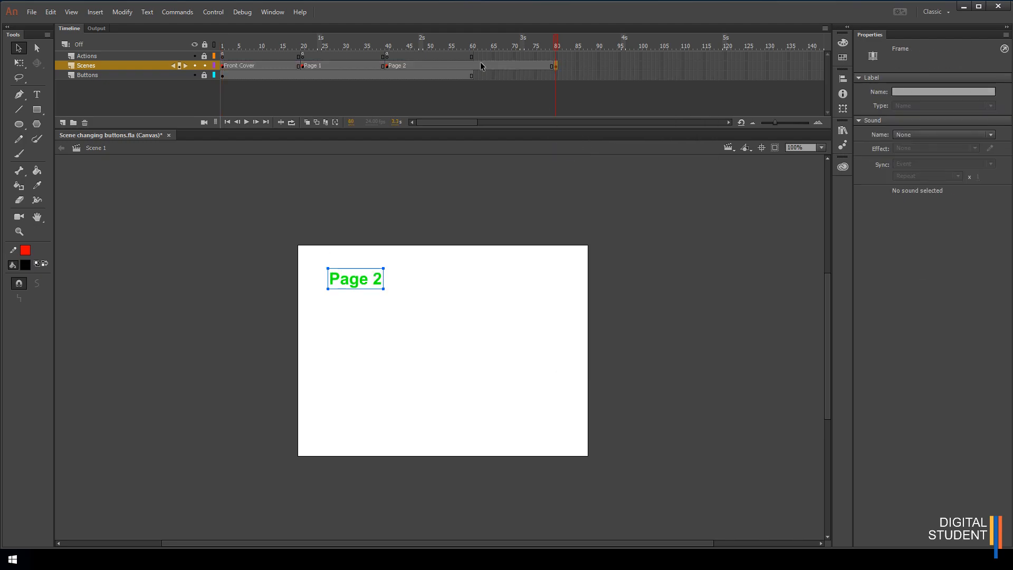
pyautogui.rightClick(470, 66)
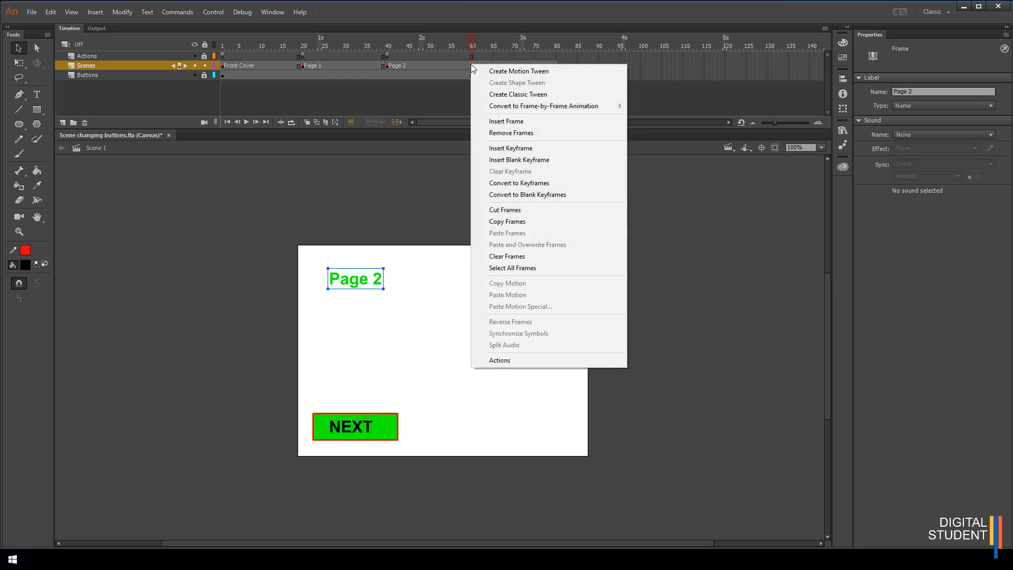
pyautogui.moveTo(511, 148)
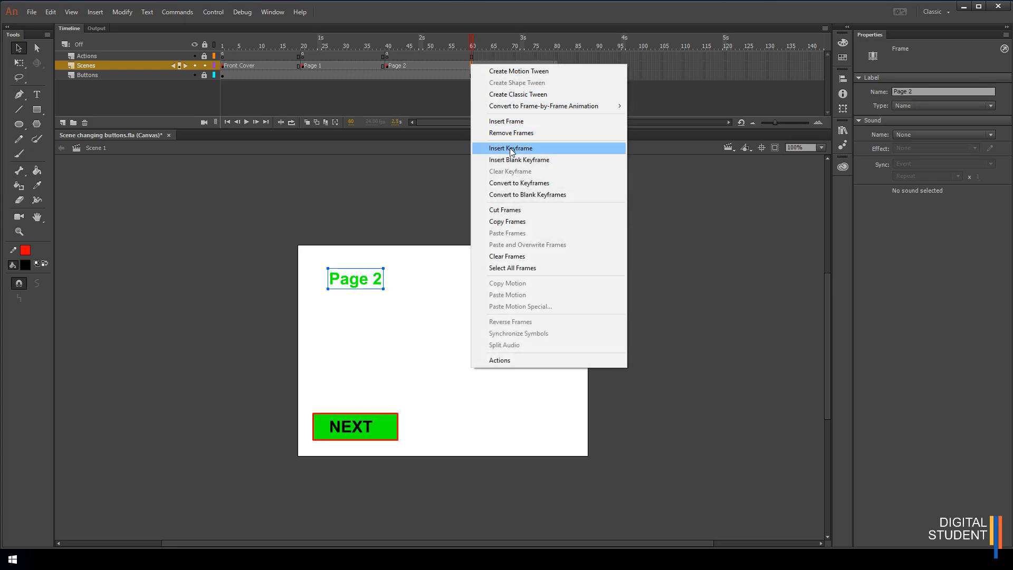
pyautogui.click(511, 148)
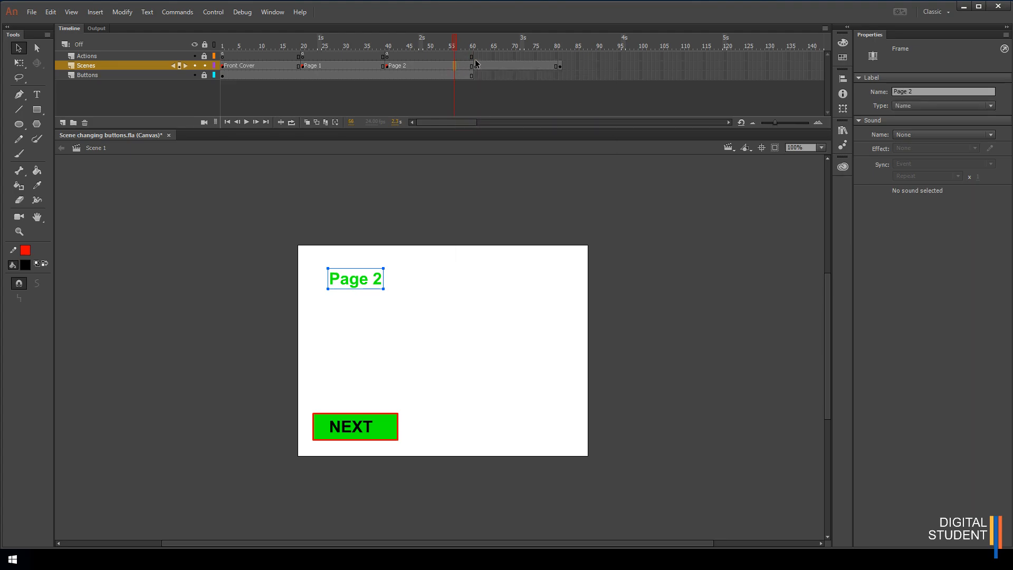
pyautogui.moveTo(485, 70)
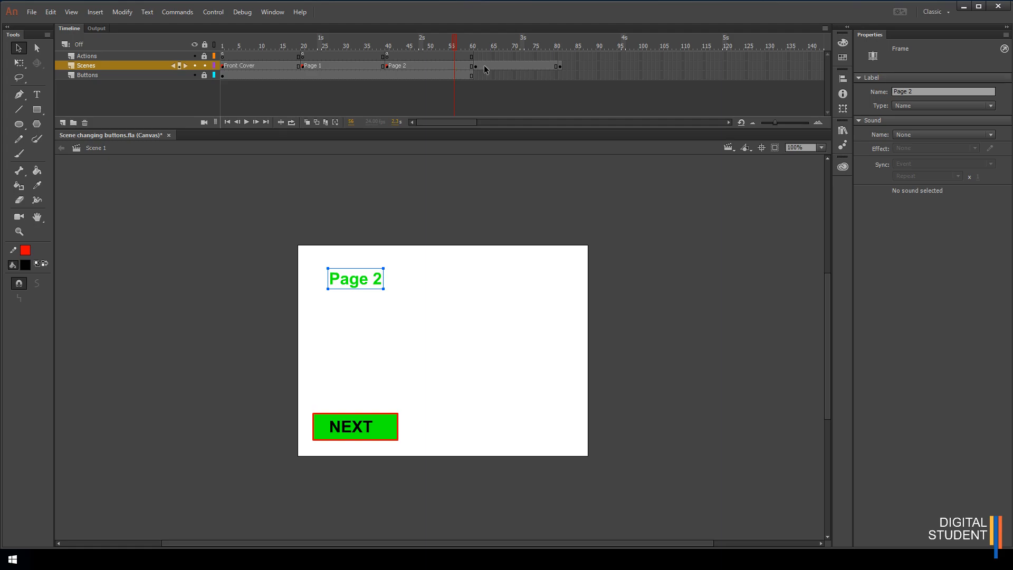
pyautogui.click(474, 45)
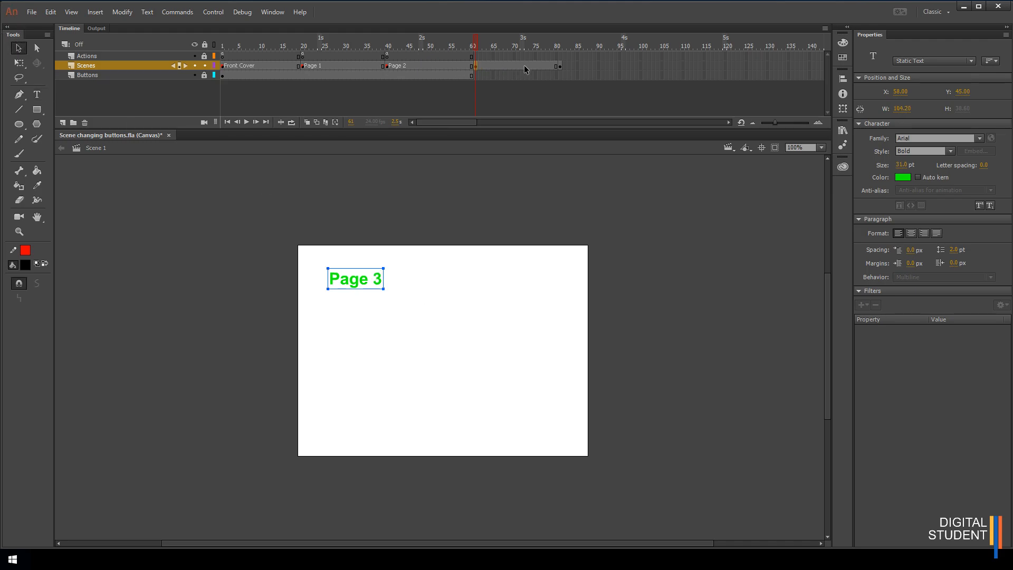
pyautogui.moveTo(634, 67)
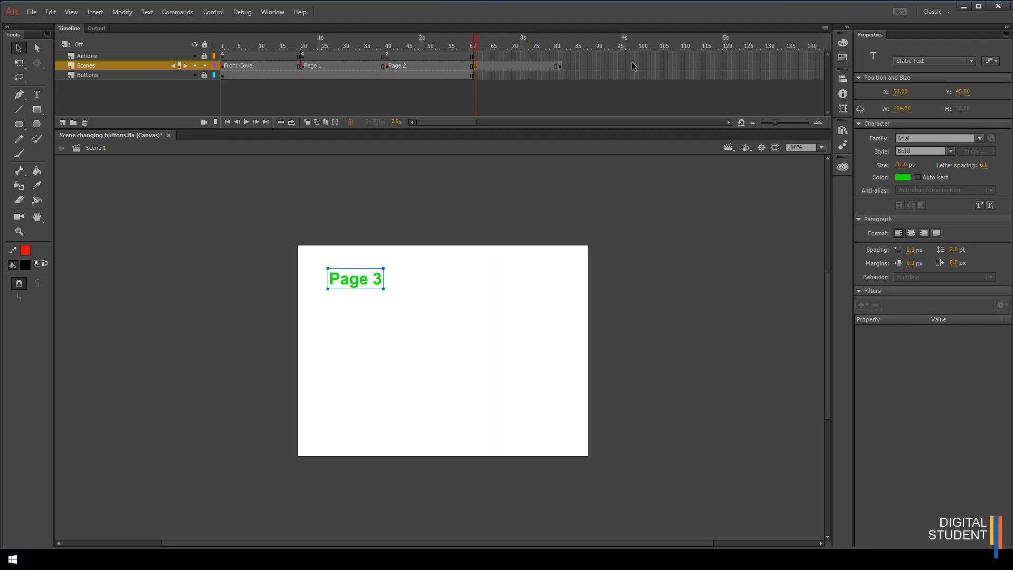
# Extend the Scenes layer to frame 100 and label frame 80 'Page 4'.
pyautogui.rightClick(641, 65)
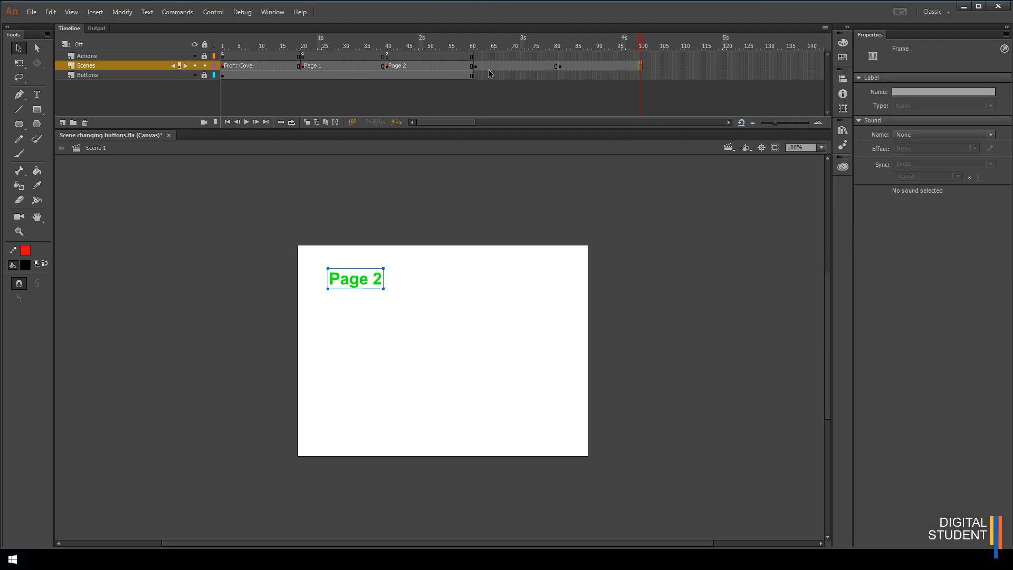
pyautogui.click(474, 45)
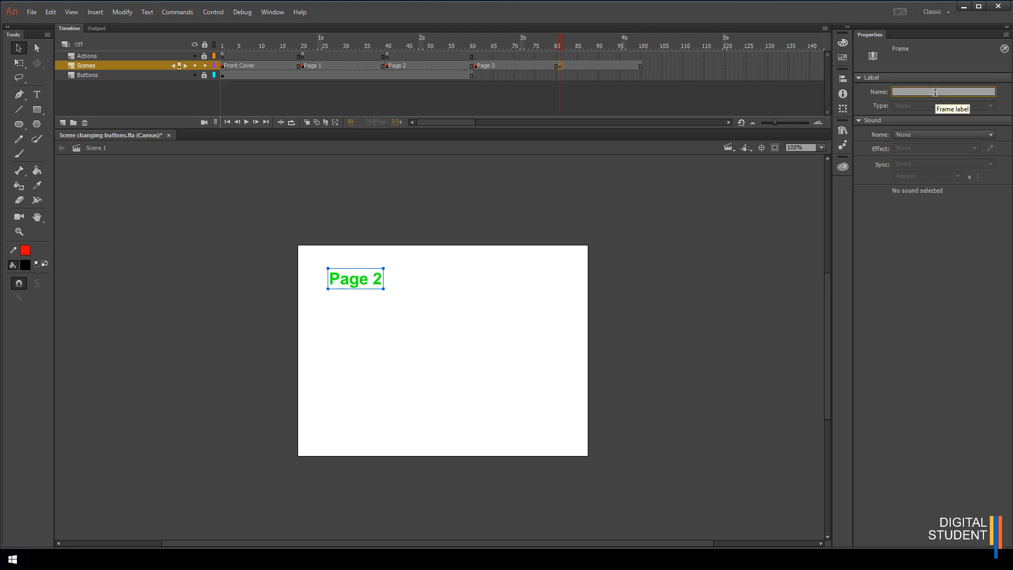
pyautogui.write('Page 4')
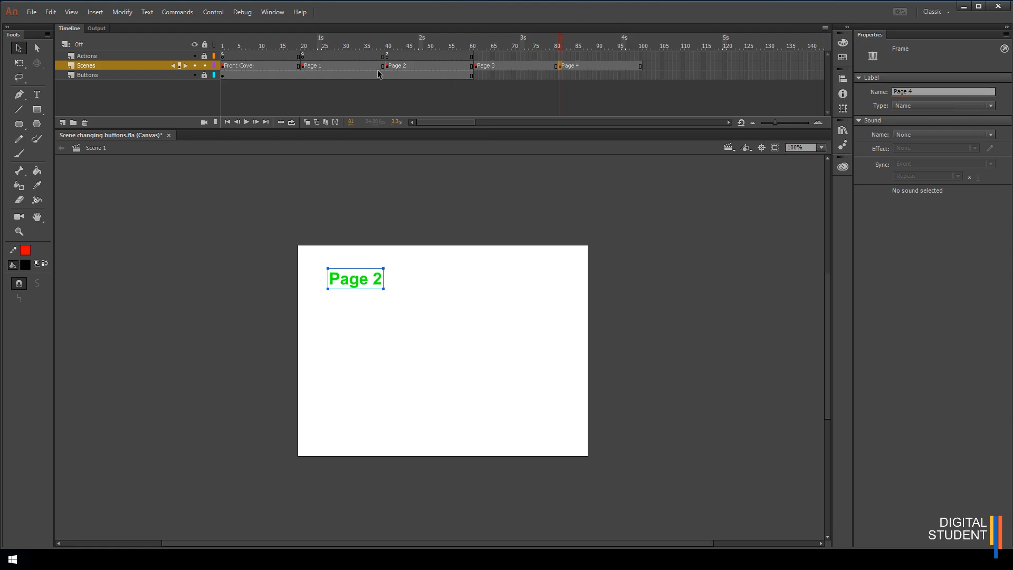
pyautogui.moveTo(640, 77)
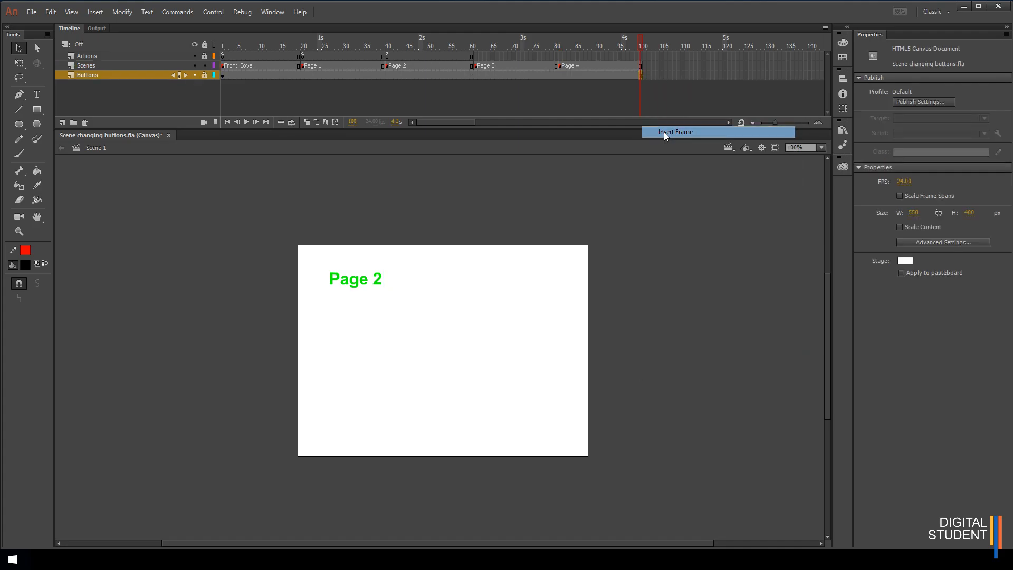
# Extend the Buttons layer to frame 100 and scrub through the page sections to check the NEXT button.
pyautogui.click(675, 132)
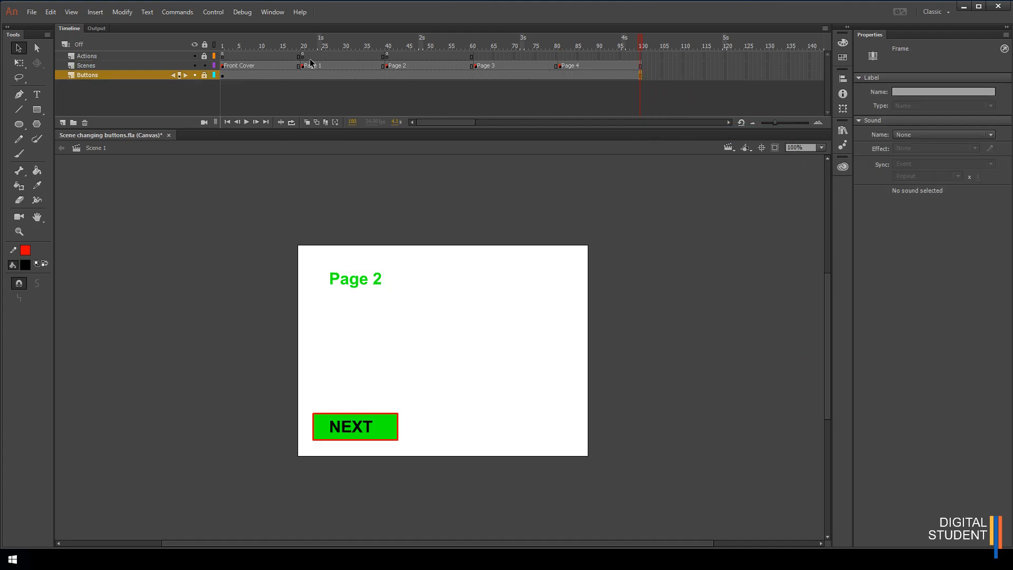
pyautogui.click(281, 46)
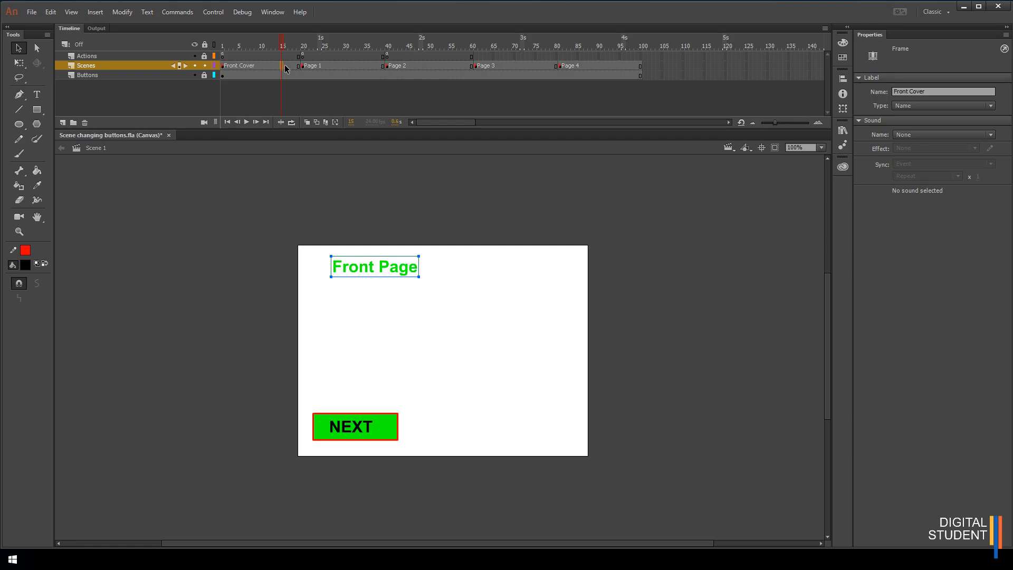
pyautogui.moveTo(326, 68)
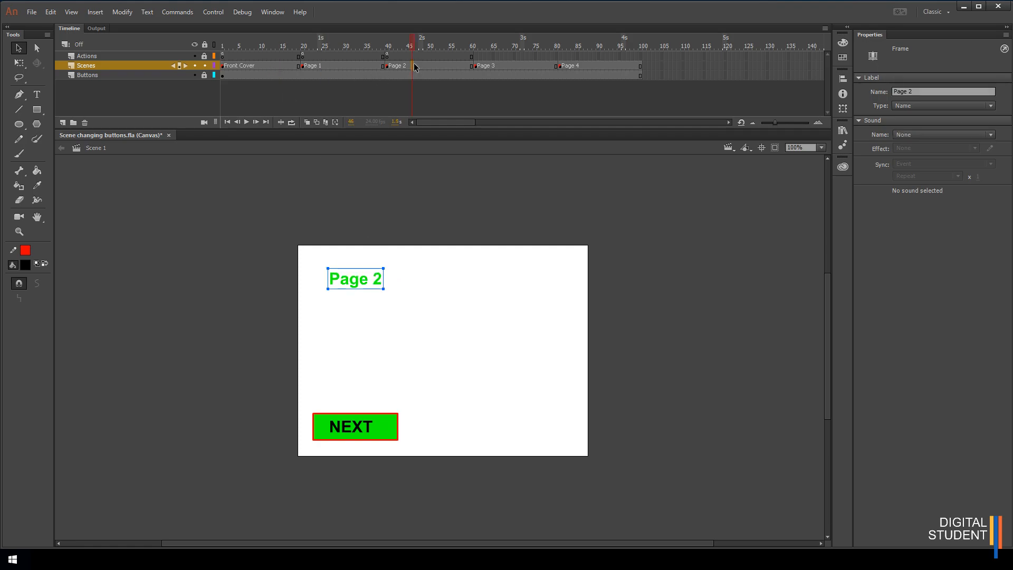
pyautogui.click(601, 45)
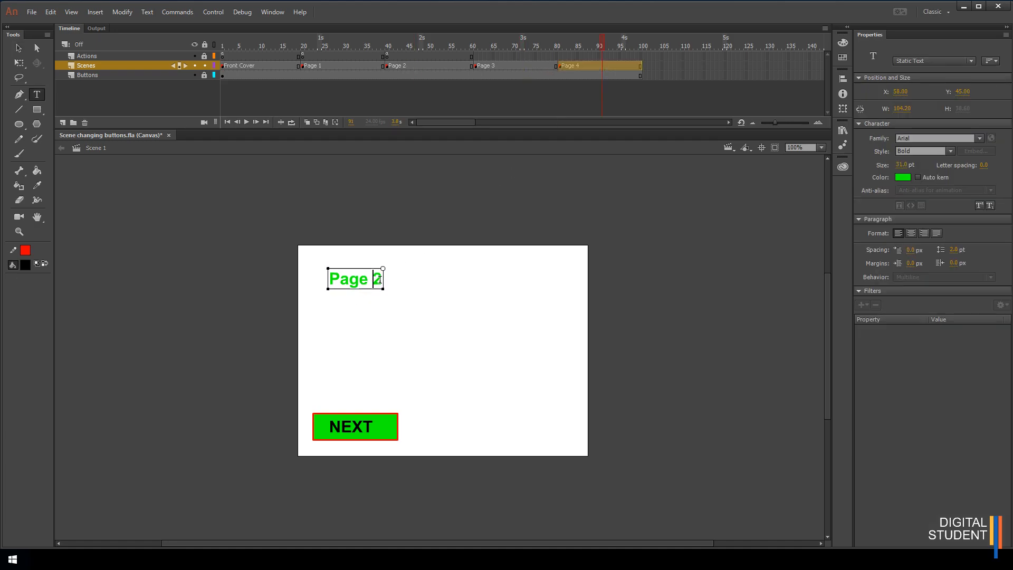
pyautogui.press('Backspace')
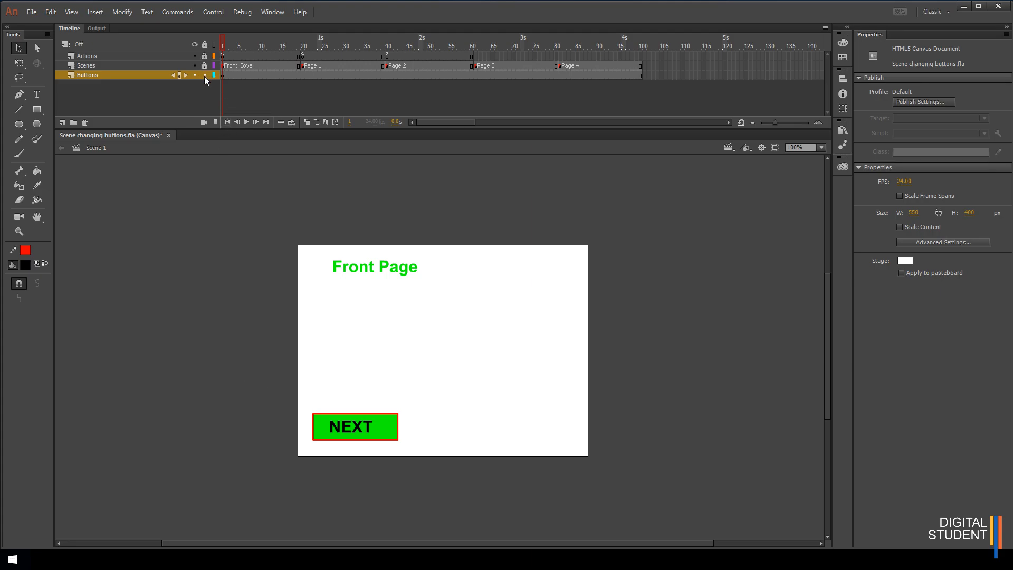
# Edit the NEXT button symbol so its label reads HOME.
pyautogui.doubleClick(355, 426)
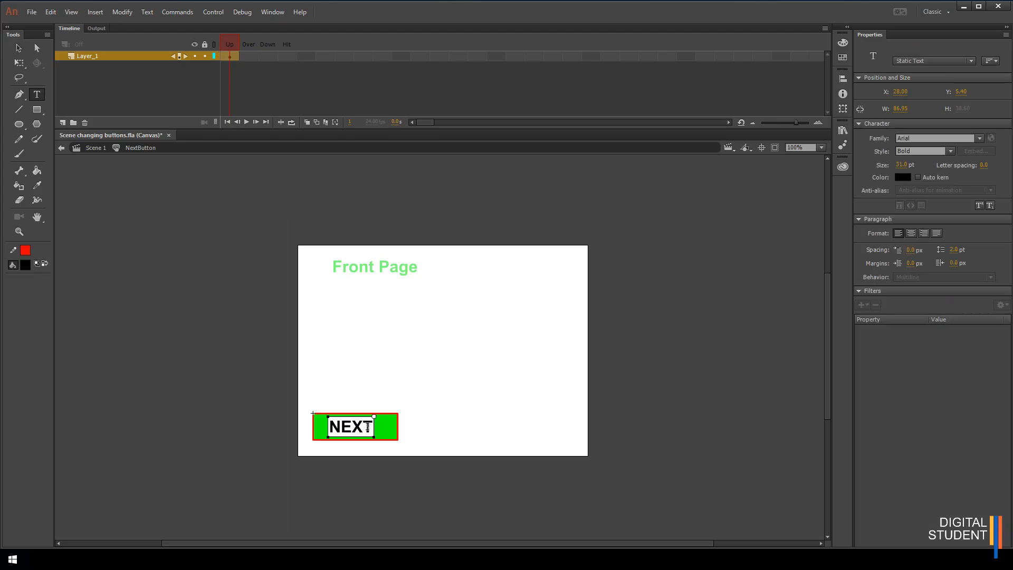
pyautogui.tripleClick(354, 426)
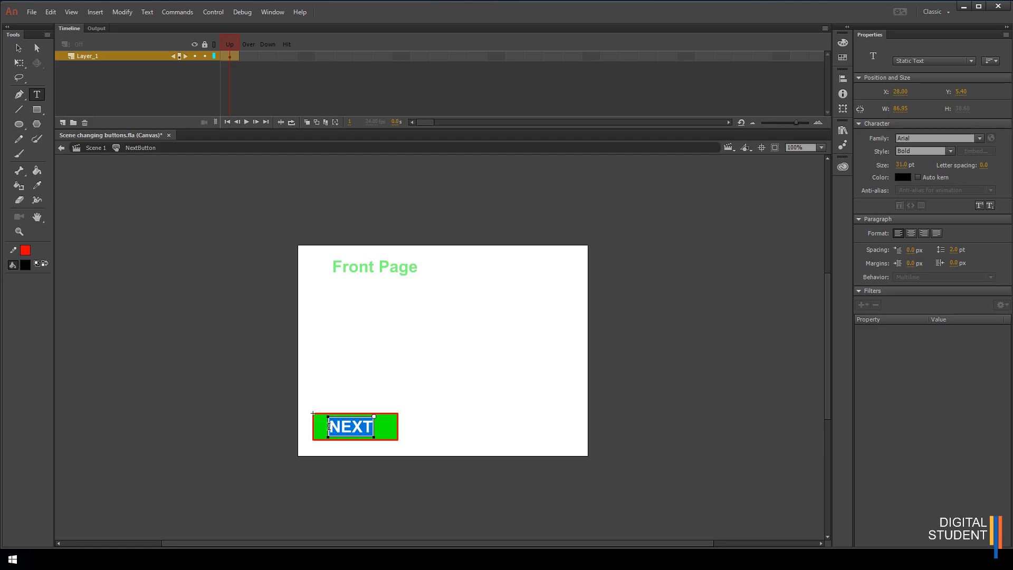
pyautogui.write('HOME')
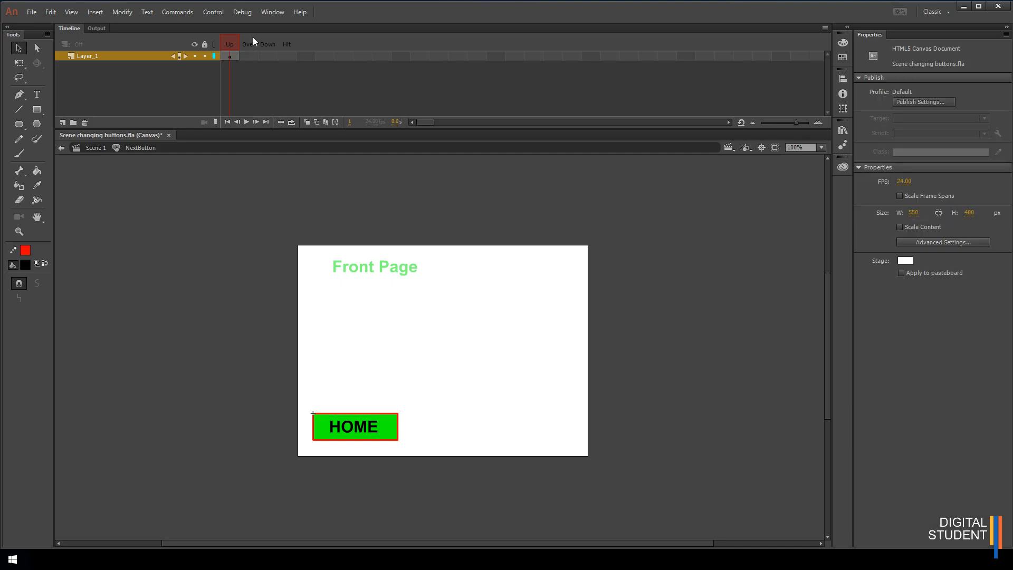
pyautogui.moveTo(472, 534)
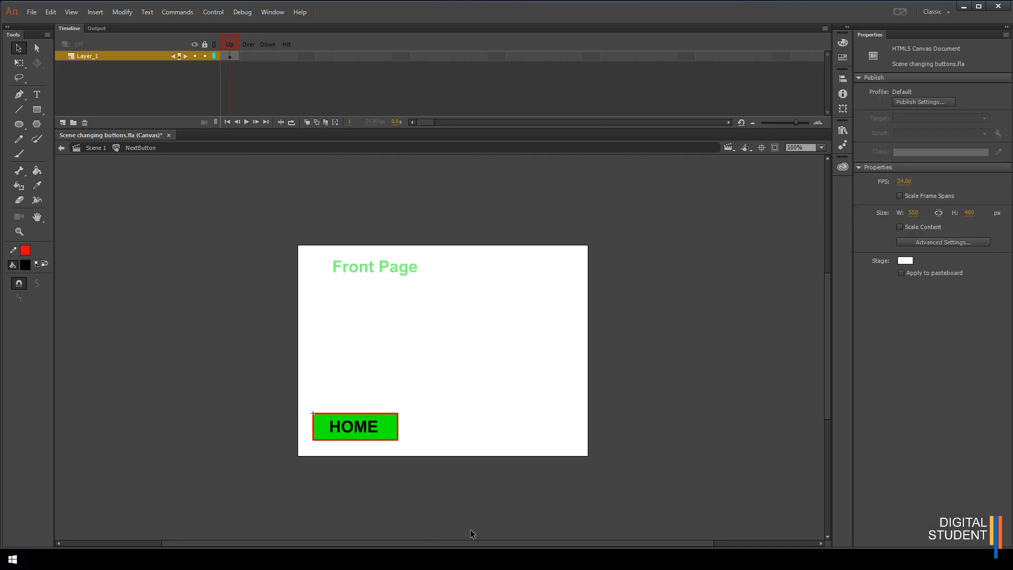
pyautogui.moveTo(379, 451)
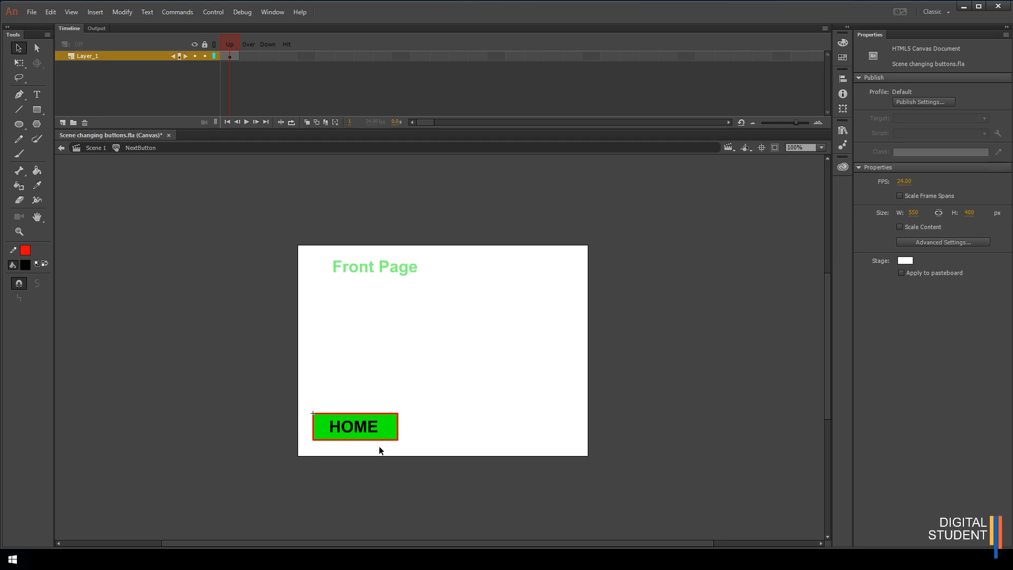
pyautogui.moveTo(147, 224)
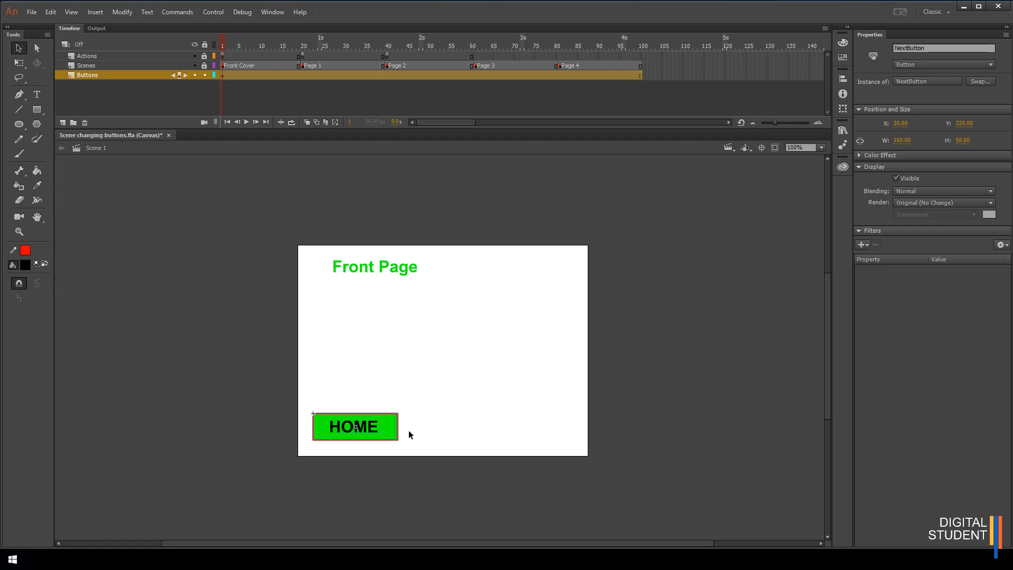
pyautogui.moveTo(37, 109)
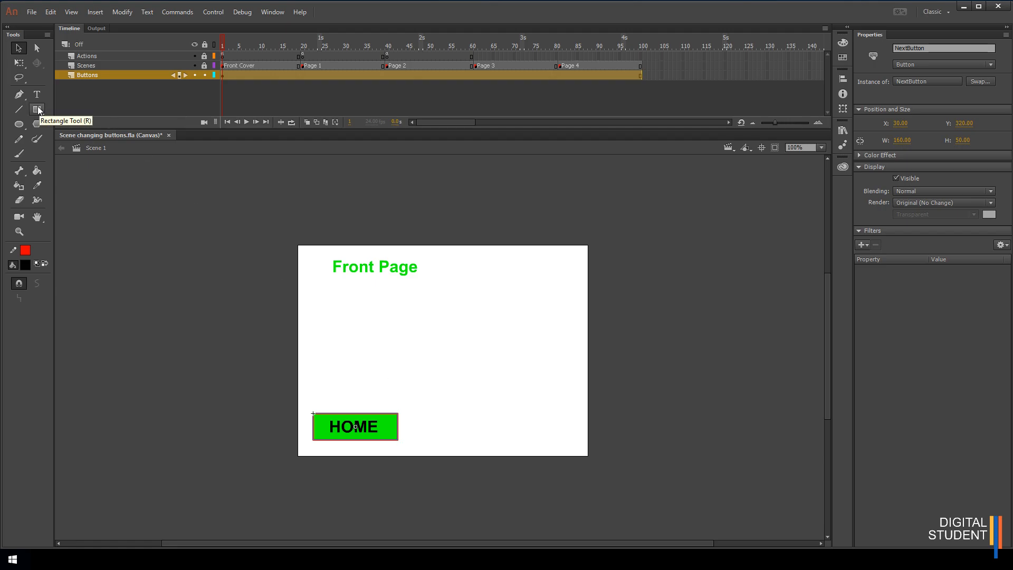
# Draw a black rectangle, add a red 'PAGE 1' label on it, and select both together.
pyautogui.click(38, 108)
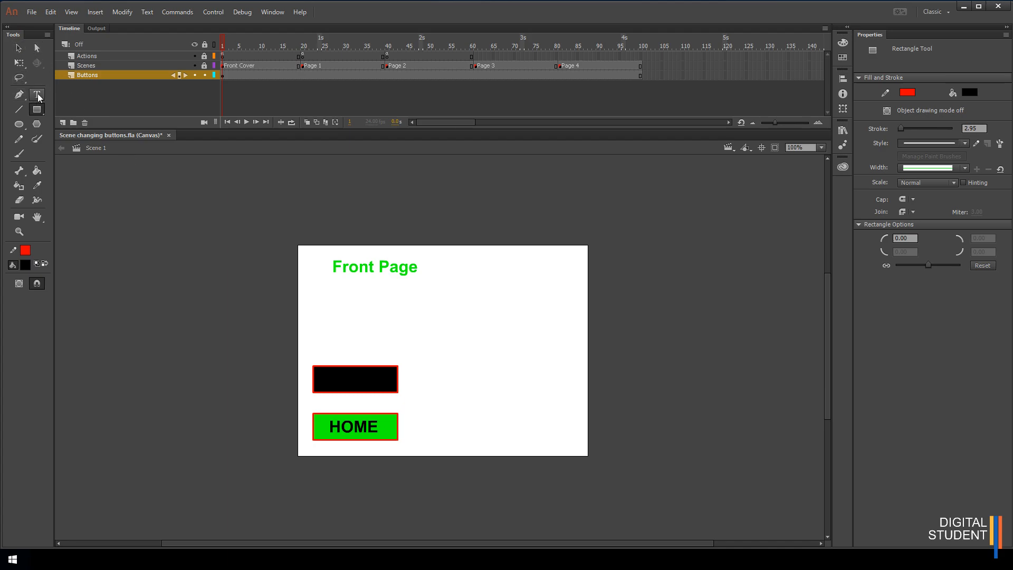
pyautogui.click(37, 94)
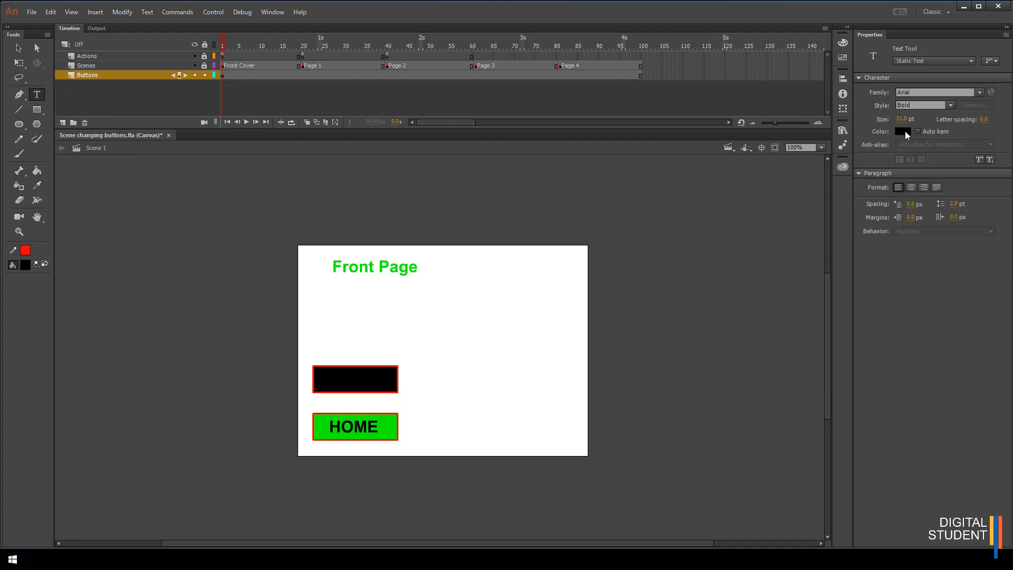
pyautogui.click(902, 131)
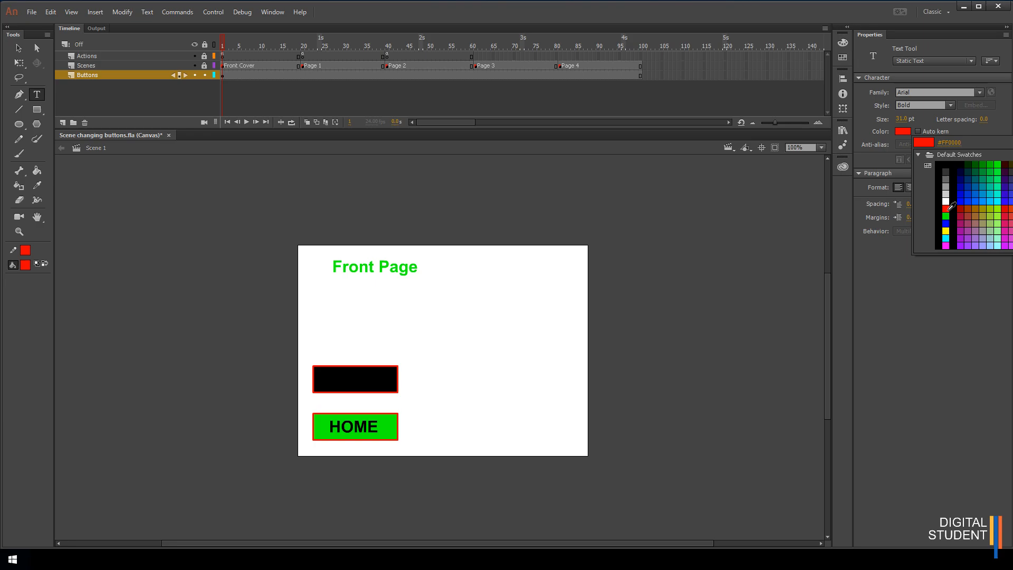
pyautogui.click(338, 378)
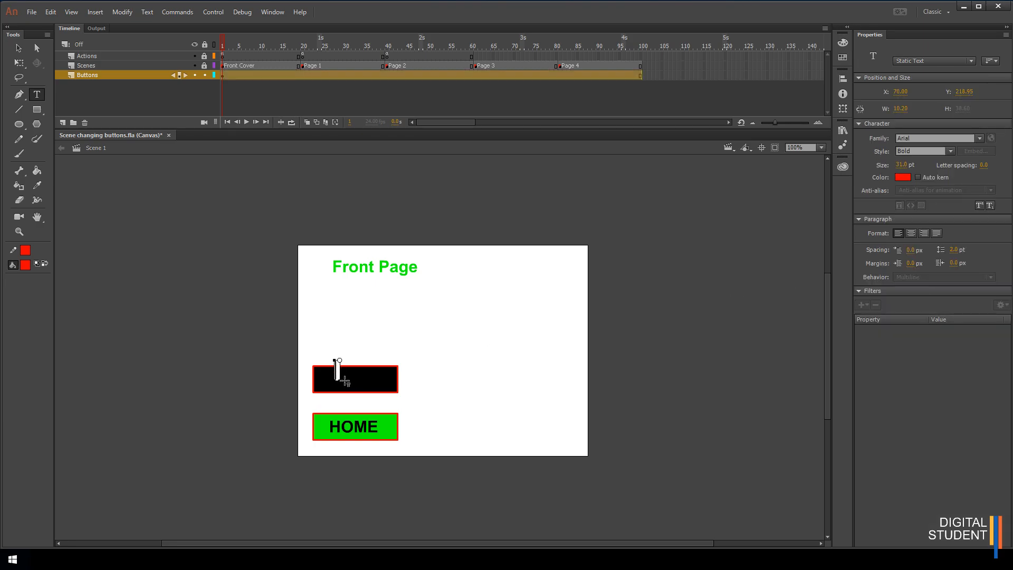
pyautogui.write('PAGE')
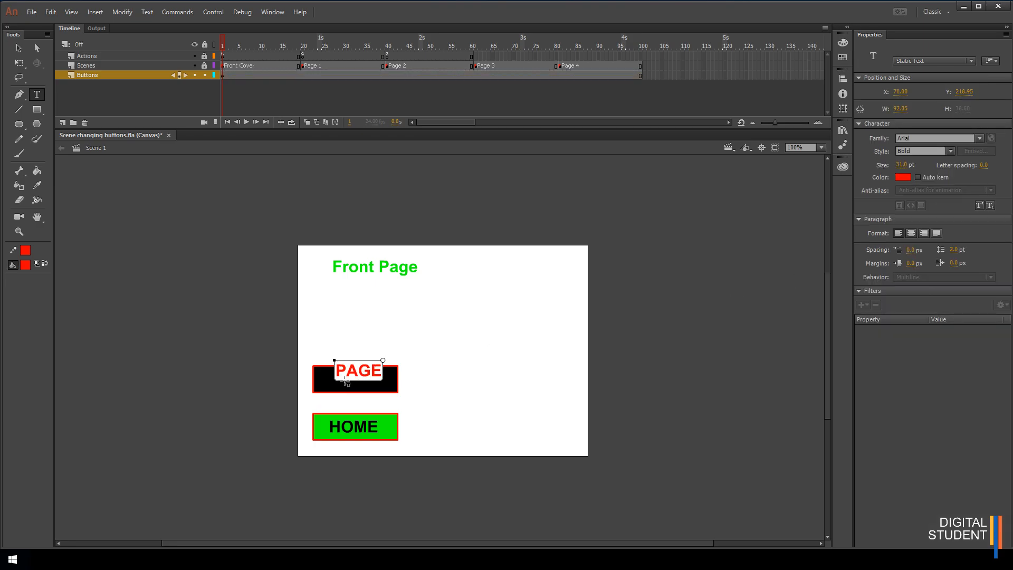
pyautogui.write('1')
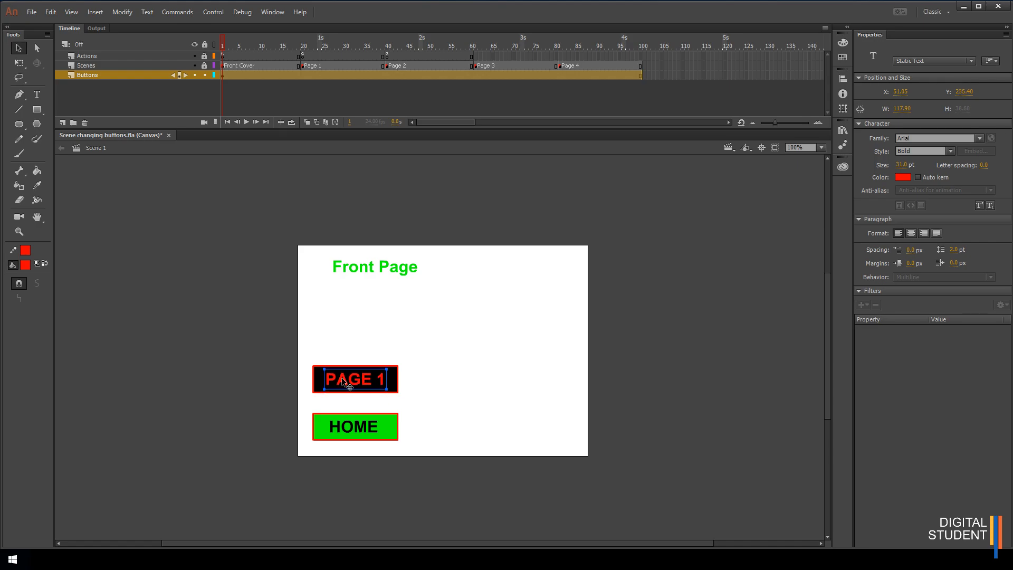
pyautogui.click(304, 355)
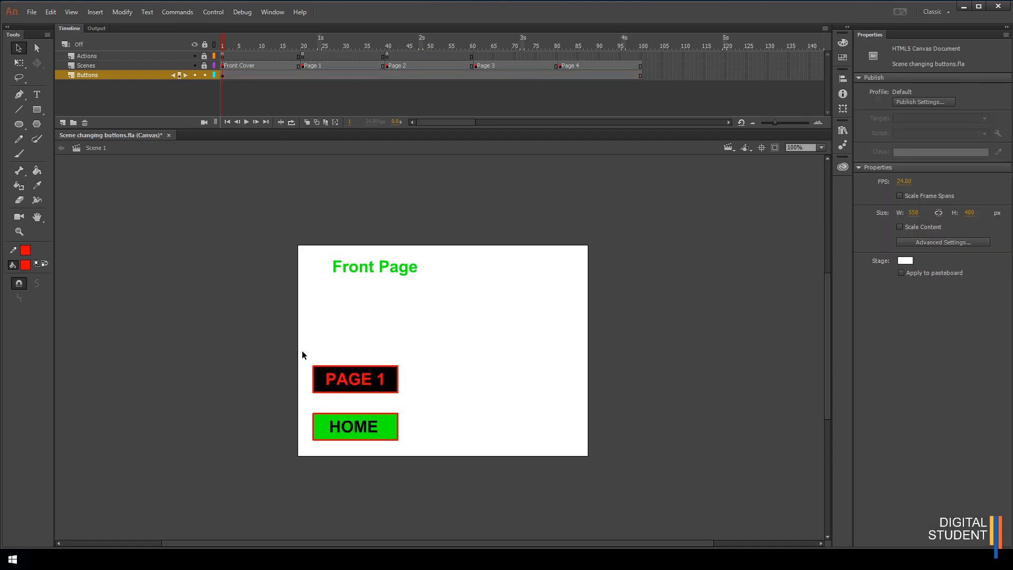
pyautogui.click(355, 379)
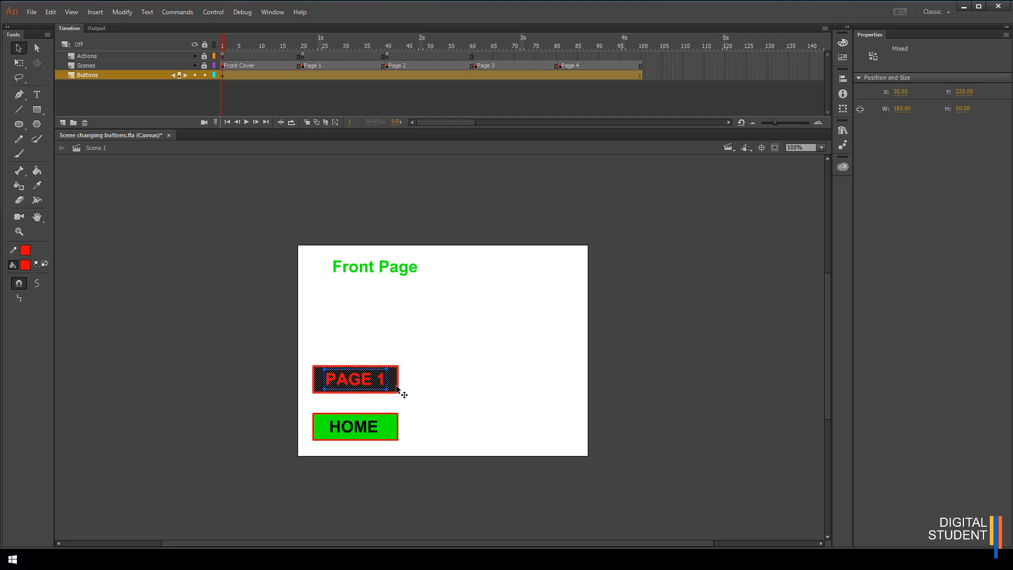
# Convert the selection to a Button symbol named Page1Button.
pyautogui.rightClick(355, 379)
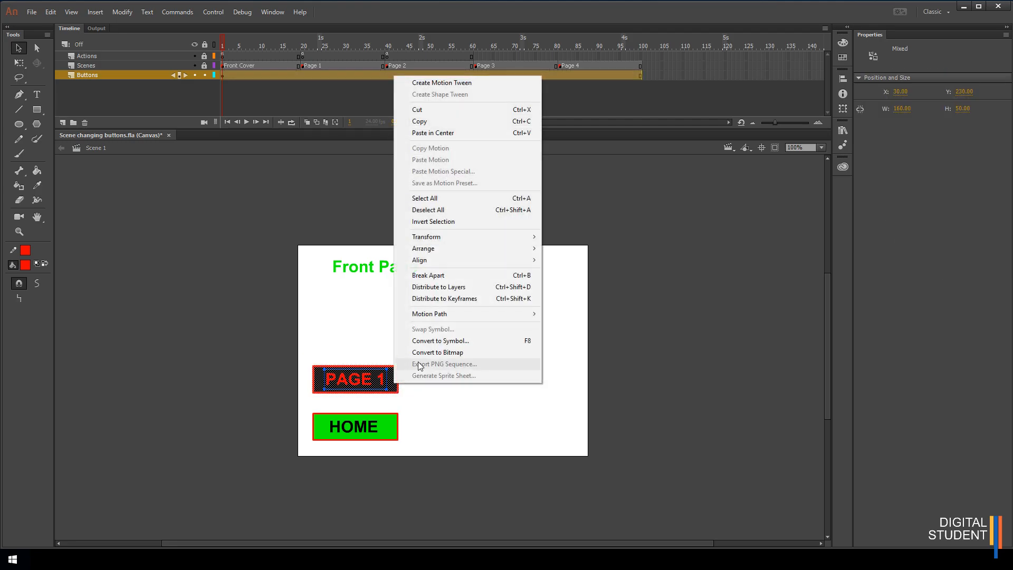
pyautogui.click(441, 341)
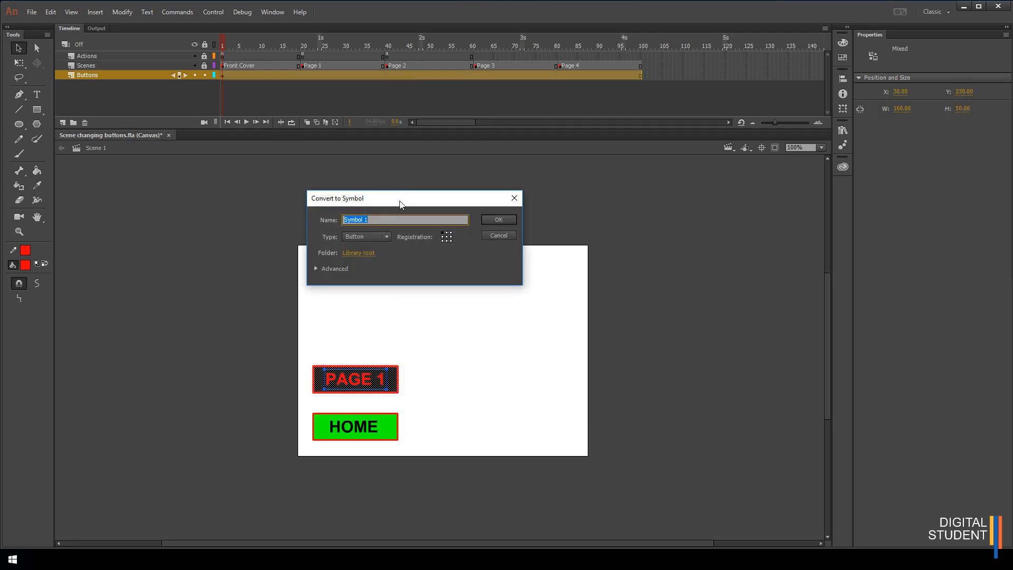
pyautogui.moveTo(408, 229)
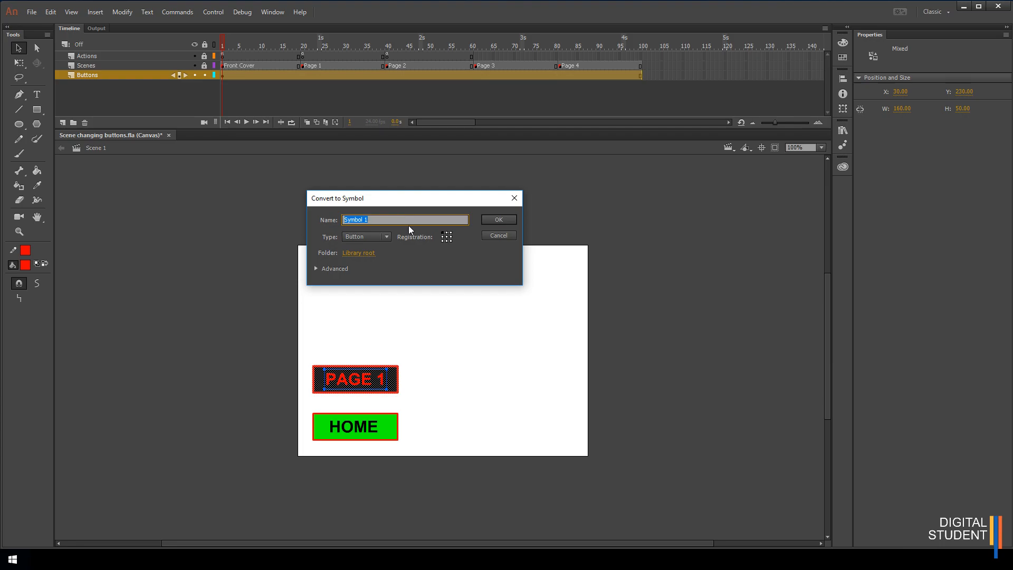
pyautogui.write('Page1')
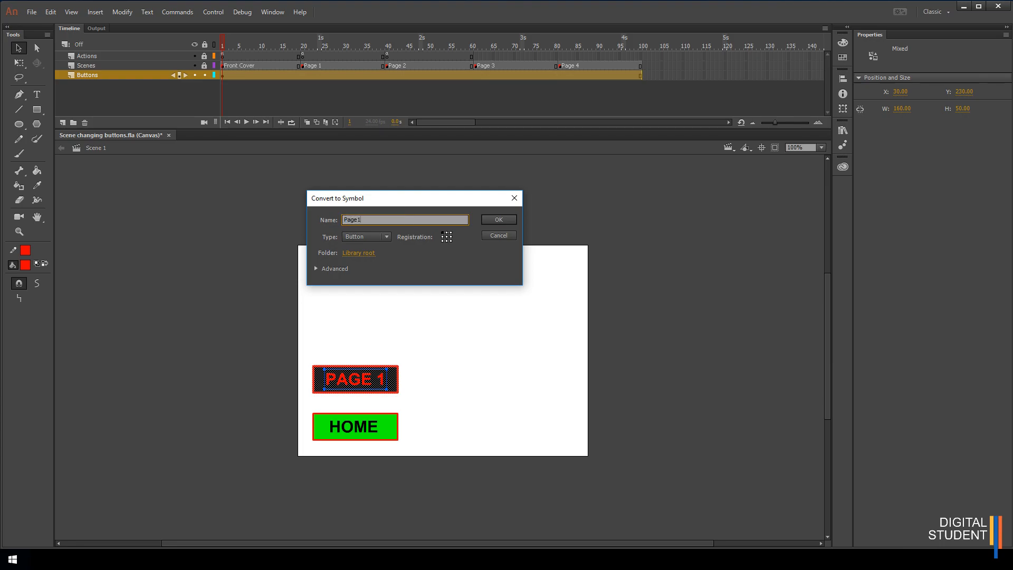
pyautogui.write('Button')
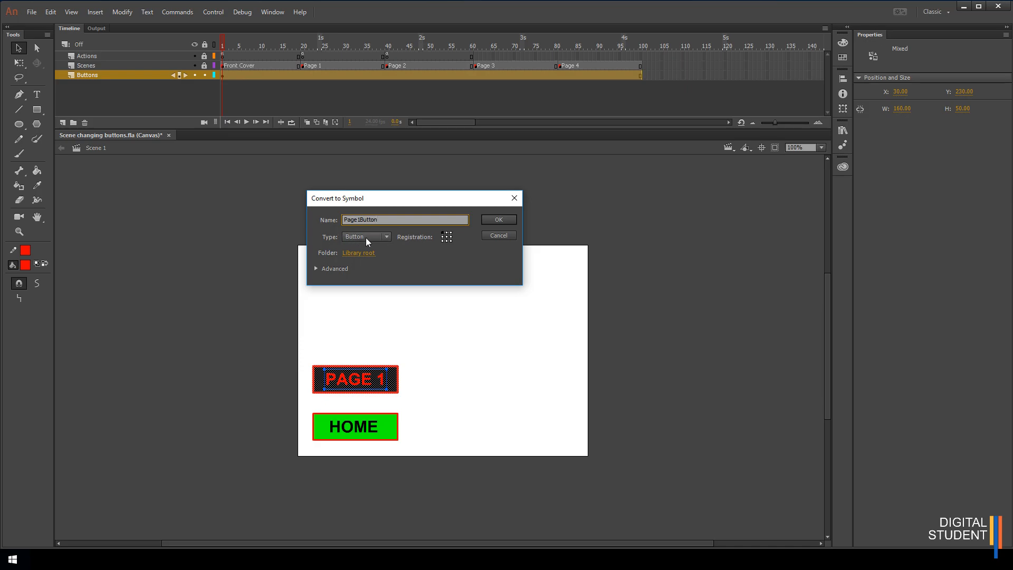
pyautogui.click(497, 220)
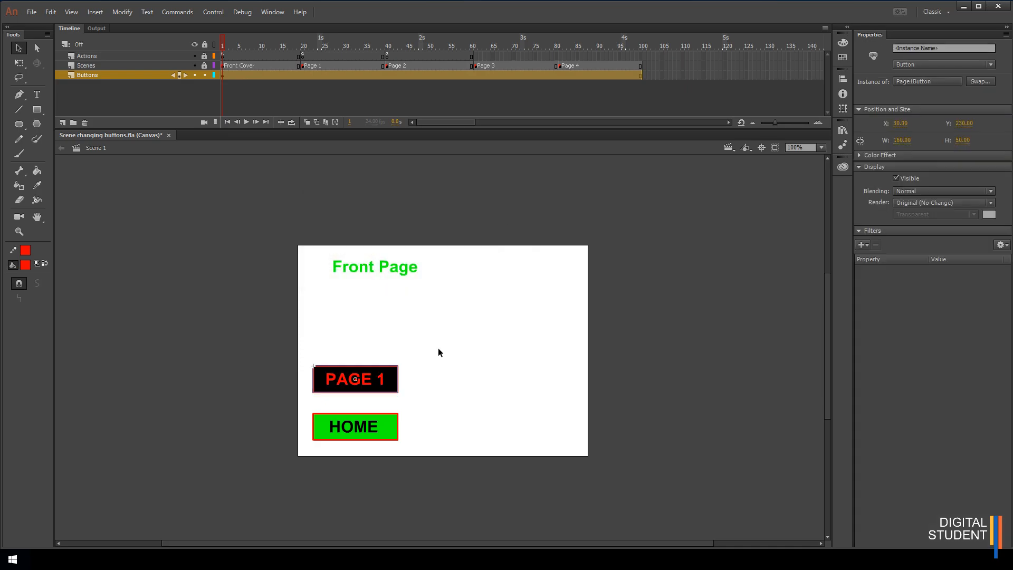
# Give the new button instance the name Page1 in Properties.
pyautogui.click(943, 48)
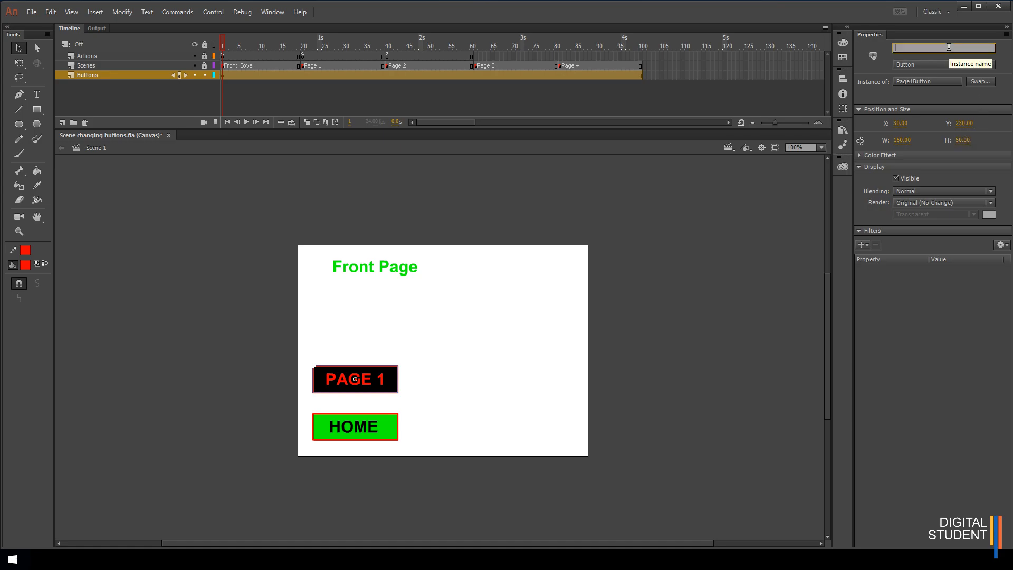
pyautogui.write('Page1Button')
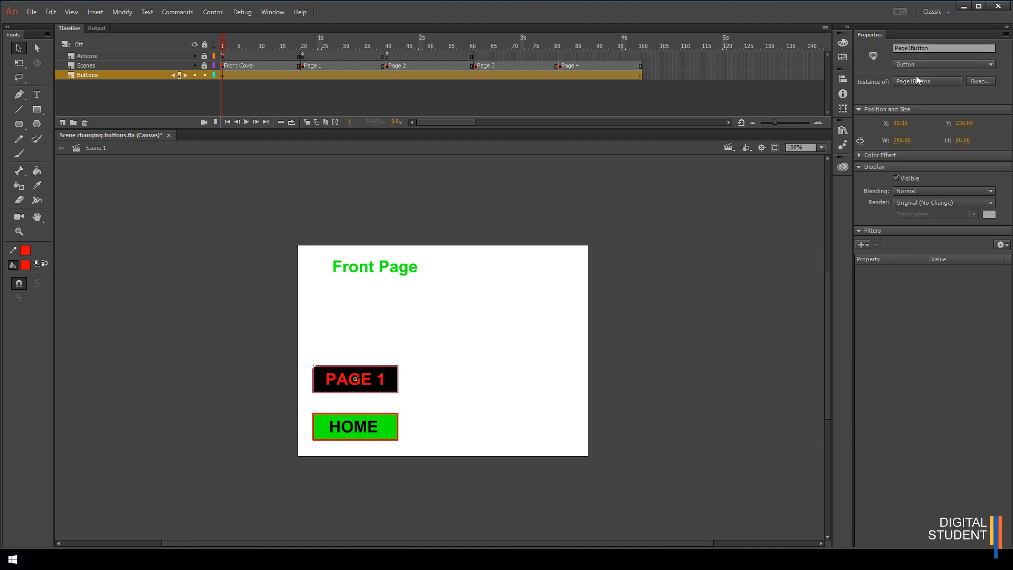
pyautogui.click(382, 307)
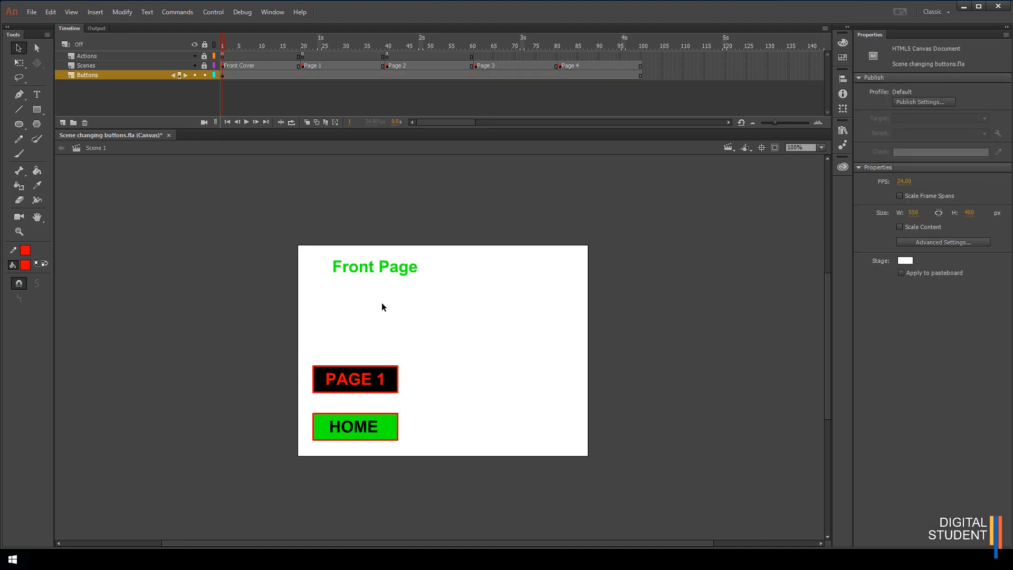
pyautogui.moveTo(377, 433)
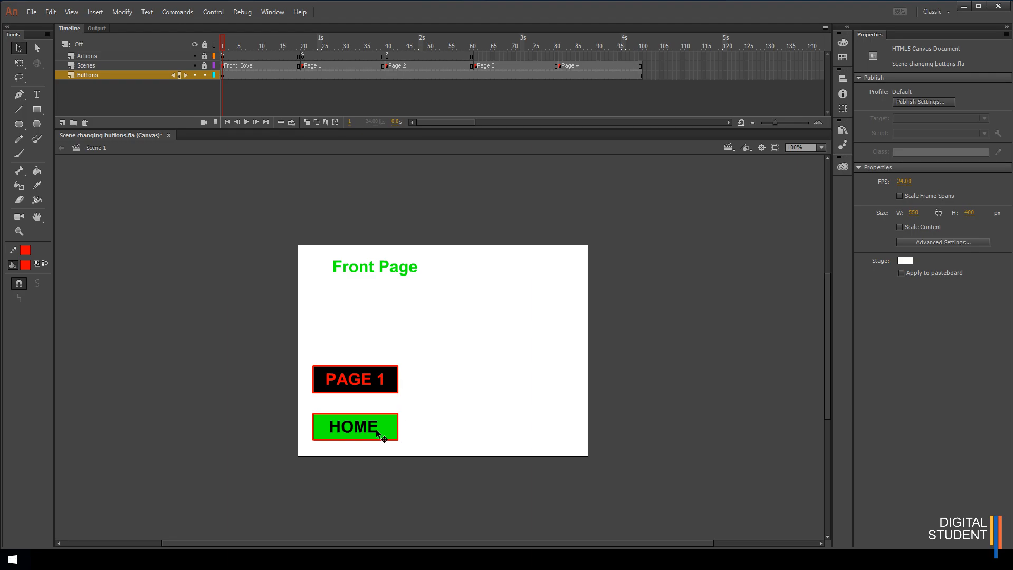
pyautogui.moveTo(374, 439)
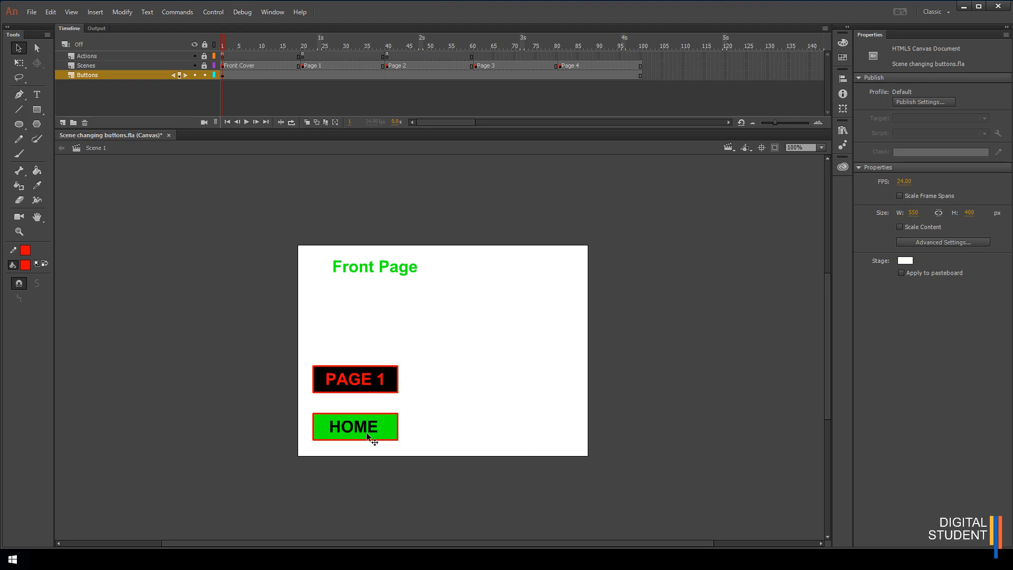
# Show the Actions panel on frame 1 of the Actions layer holding the button code.
pyautogui.click(354, 426)
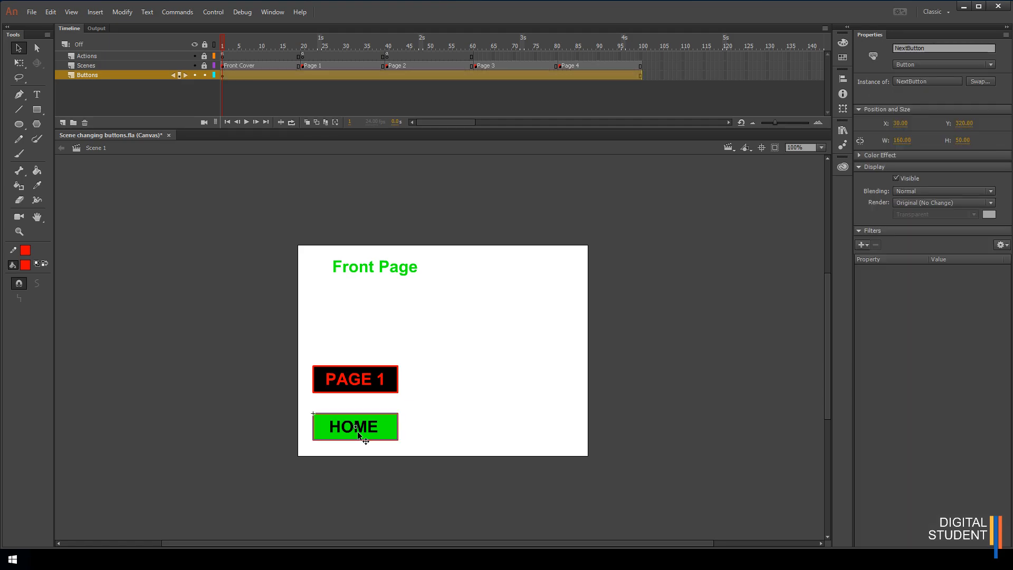
pyautogui.moveTo(365, 431)
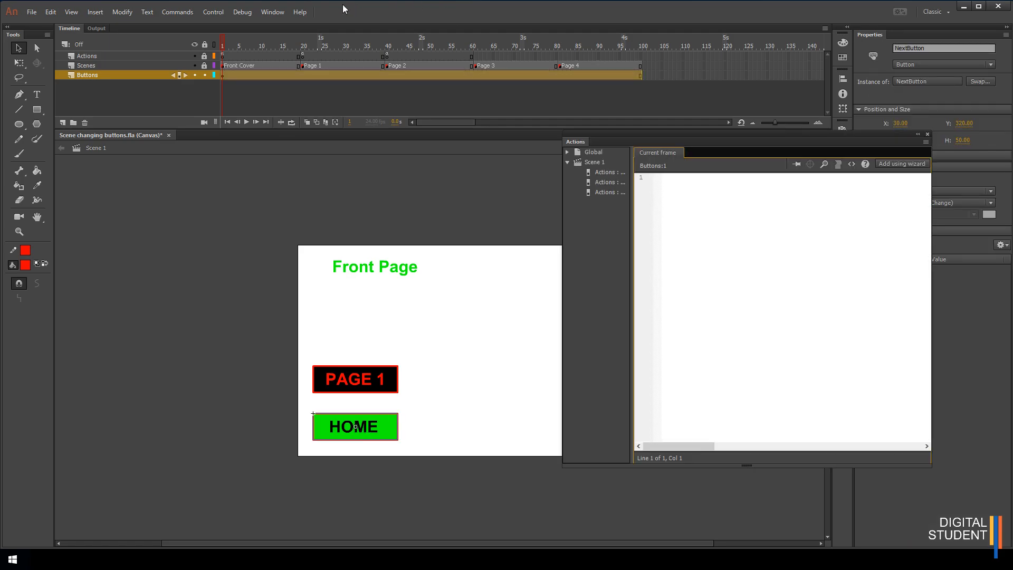
pyautogui.click(273, 11)
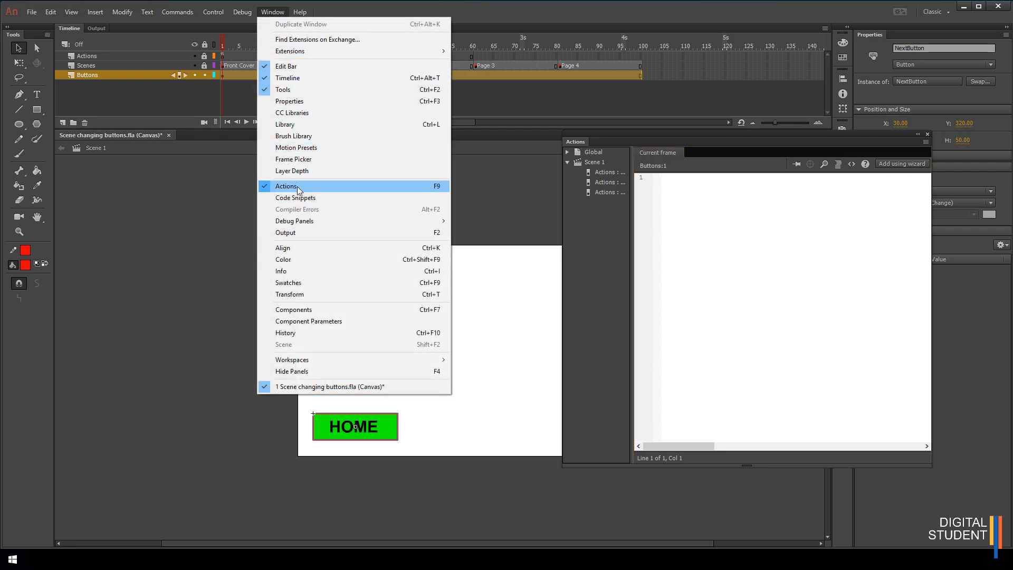
pyautogui.click(286, 187)
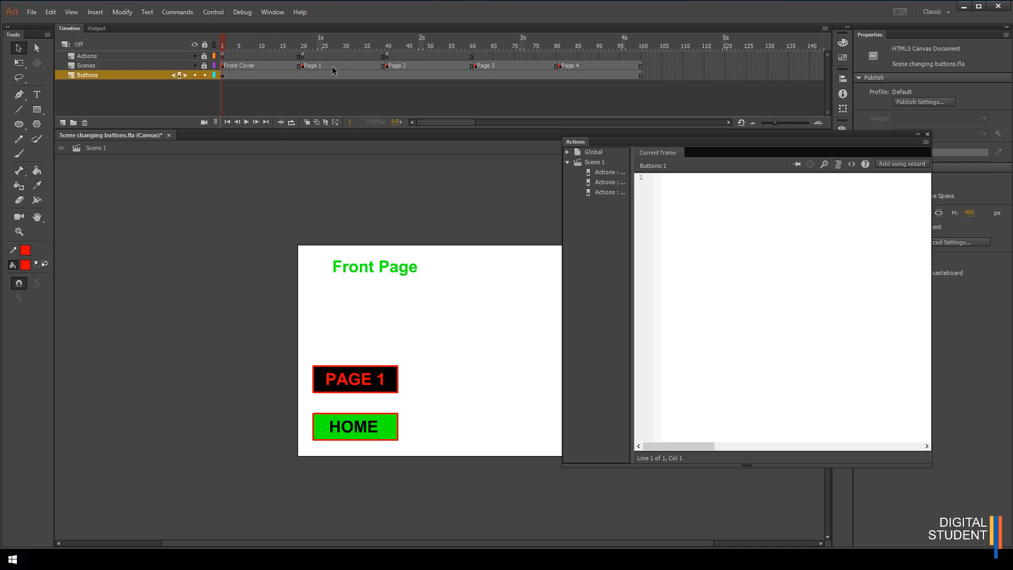
pyautogui.click(85, 56)
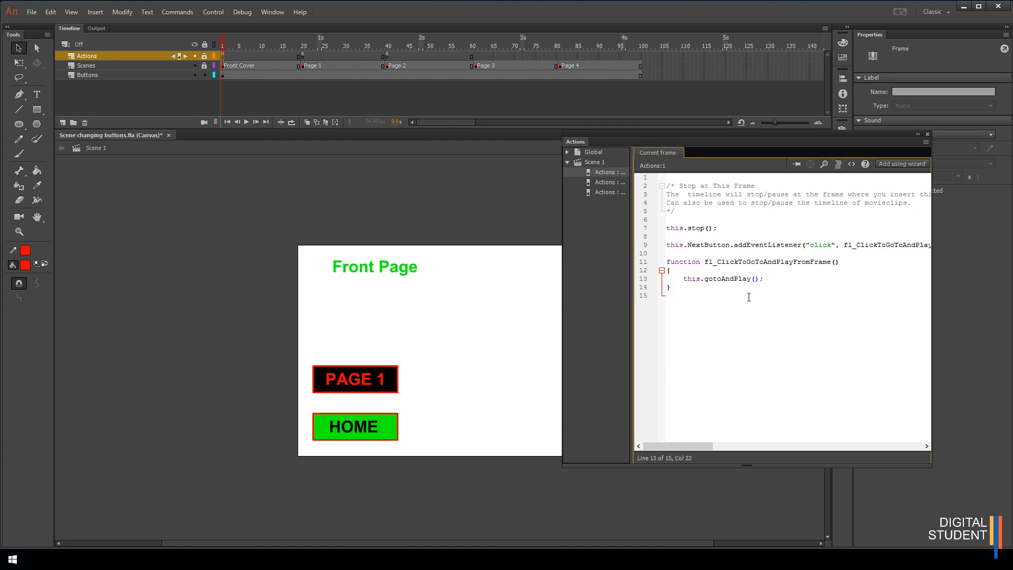
# Change the NextButton handler to gotoAndPlay("Front Cover").
pyautogui.write('"')
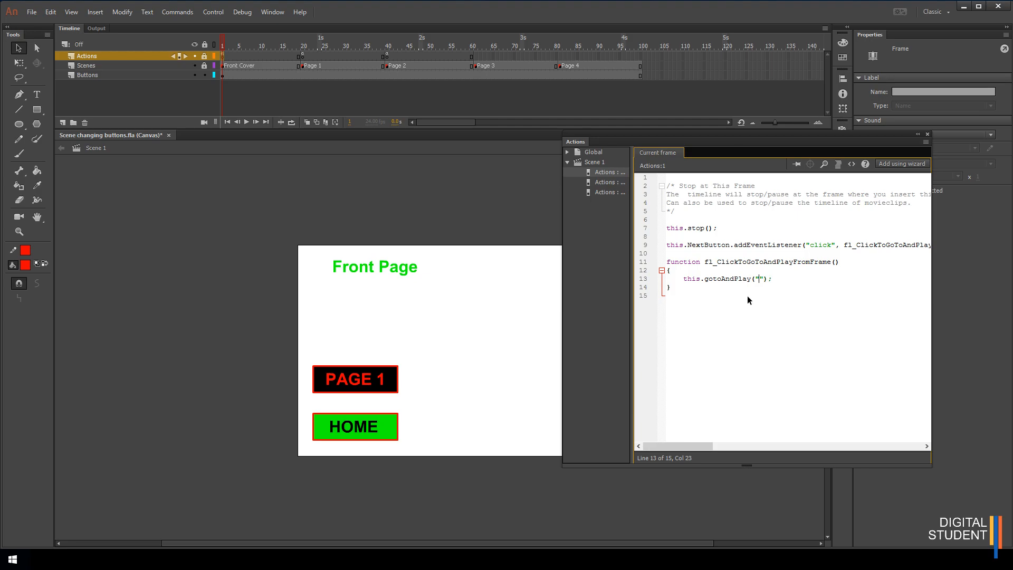
pyautogui.write('5')
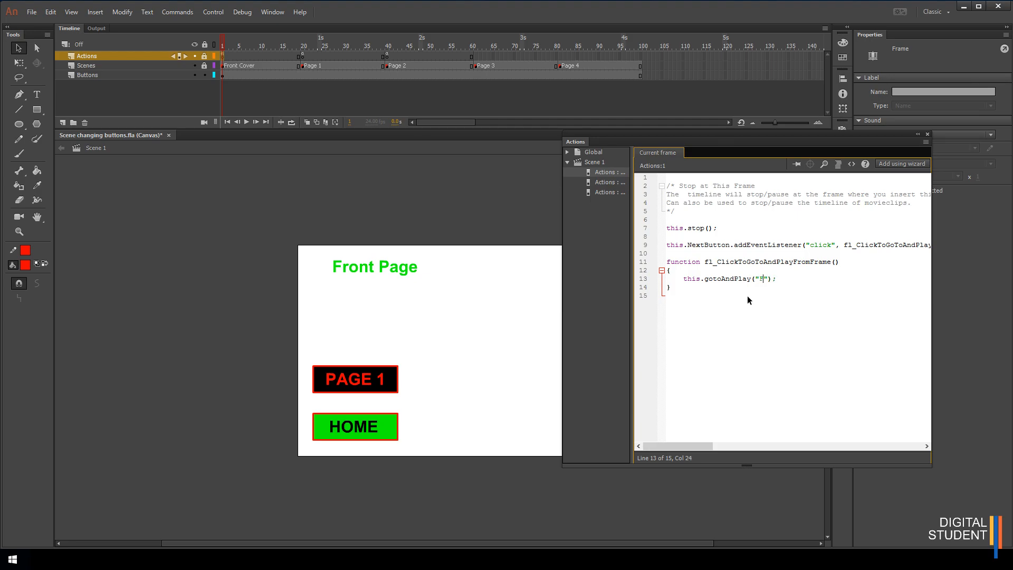
pyautogui.write('ront C')
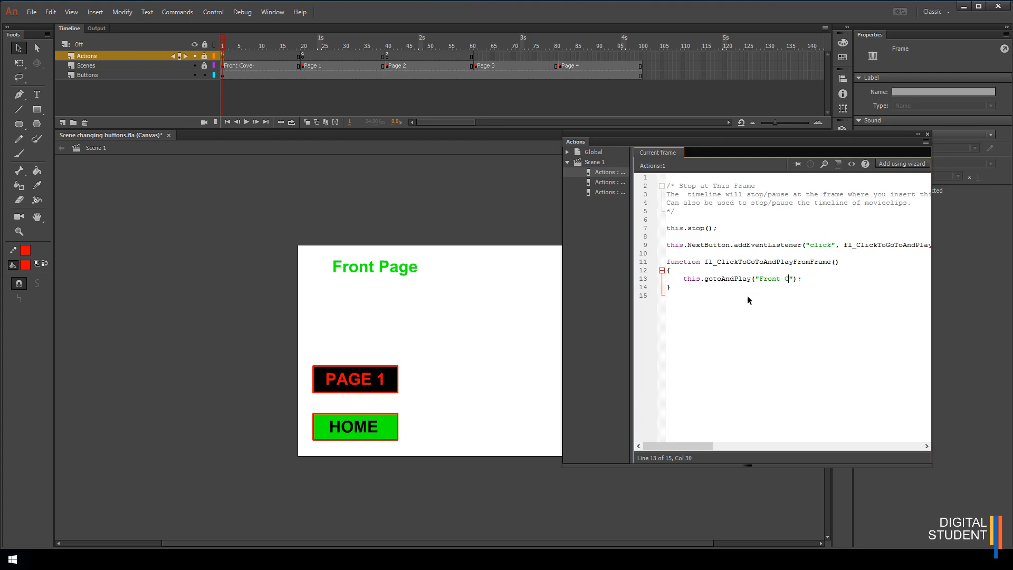
pyautogui.write('over')
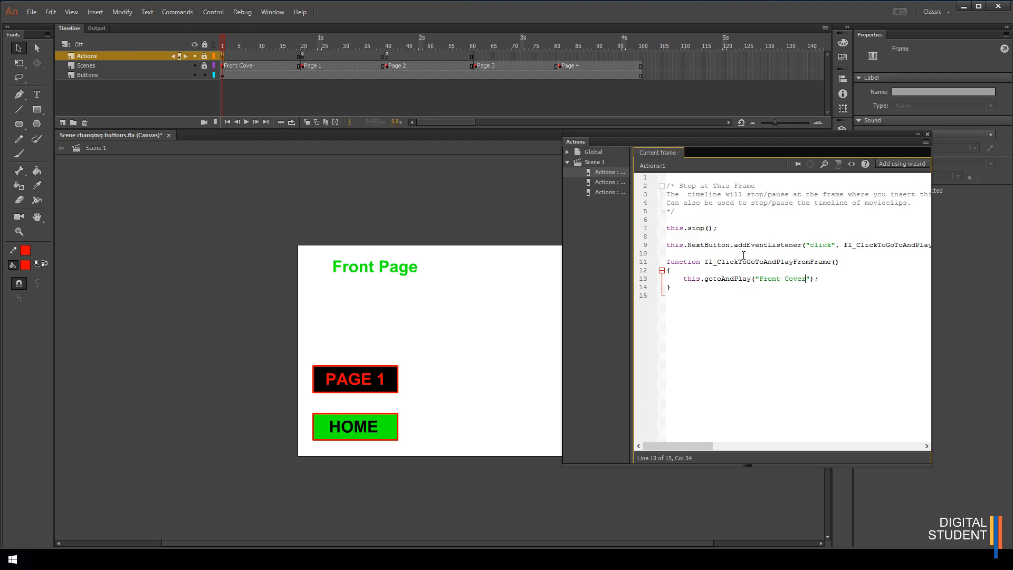
pyautogui.click(784, 278)
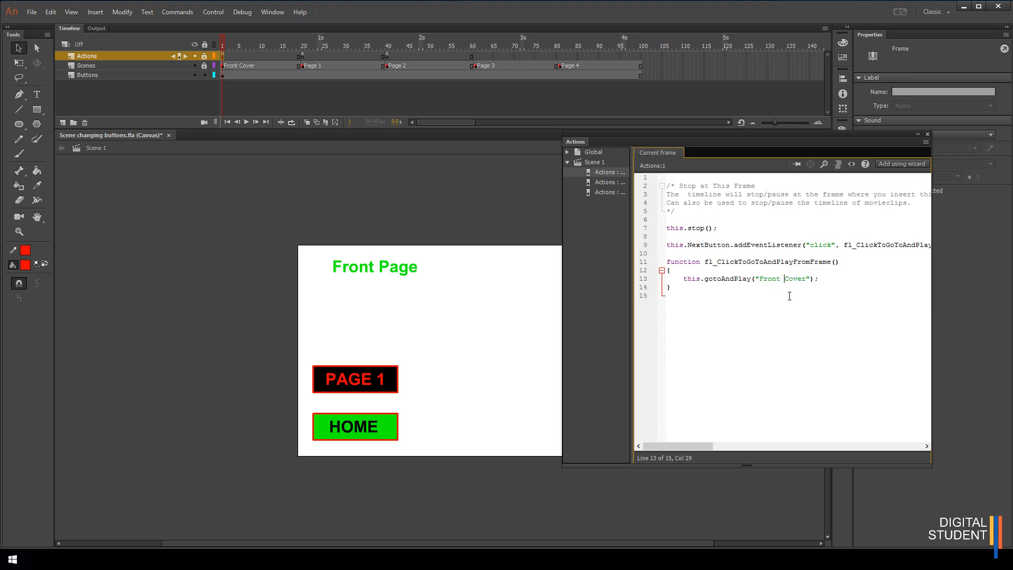
pyautogui.click(819, 279)
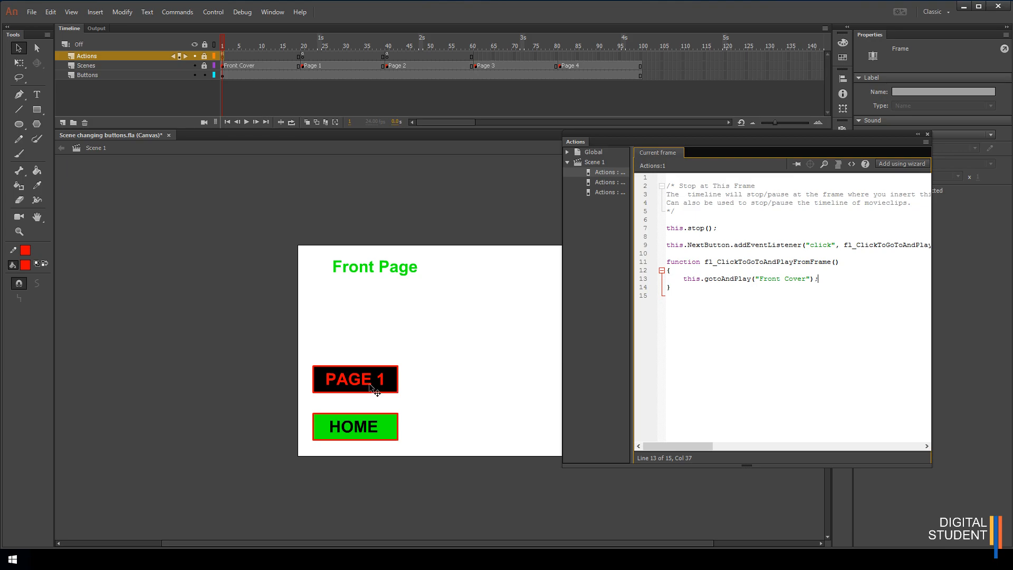
# Add a Click to Go to Frame and Play snippet for the PAGE 1 button from HTML5 Canvas > Timeline Navigation.
pyautogui.click(355, 379)
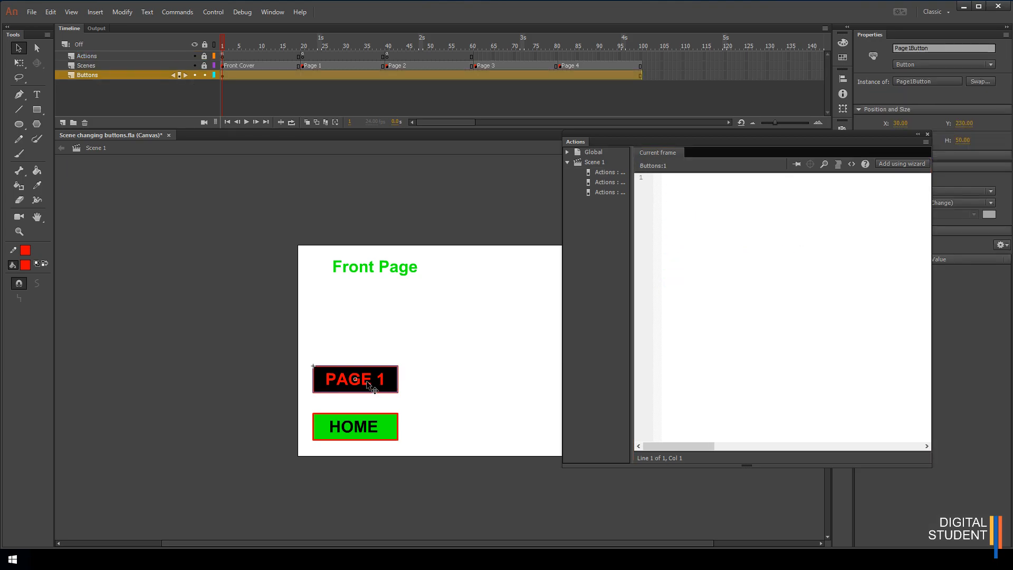
pyautogui.moveTo(360, 393)
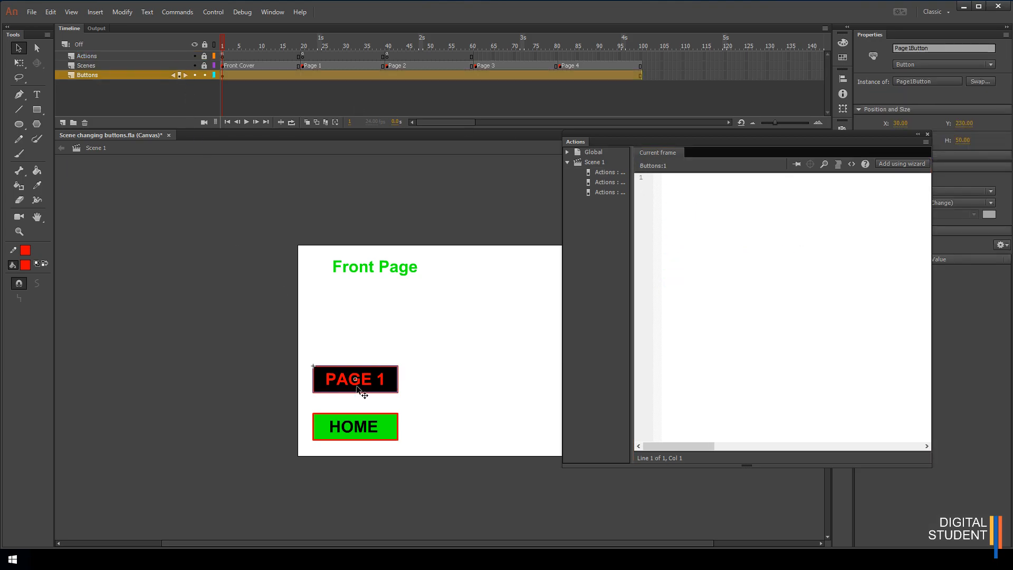
pyautogui.click(852, 164)
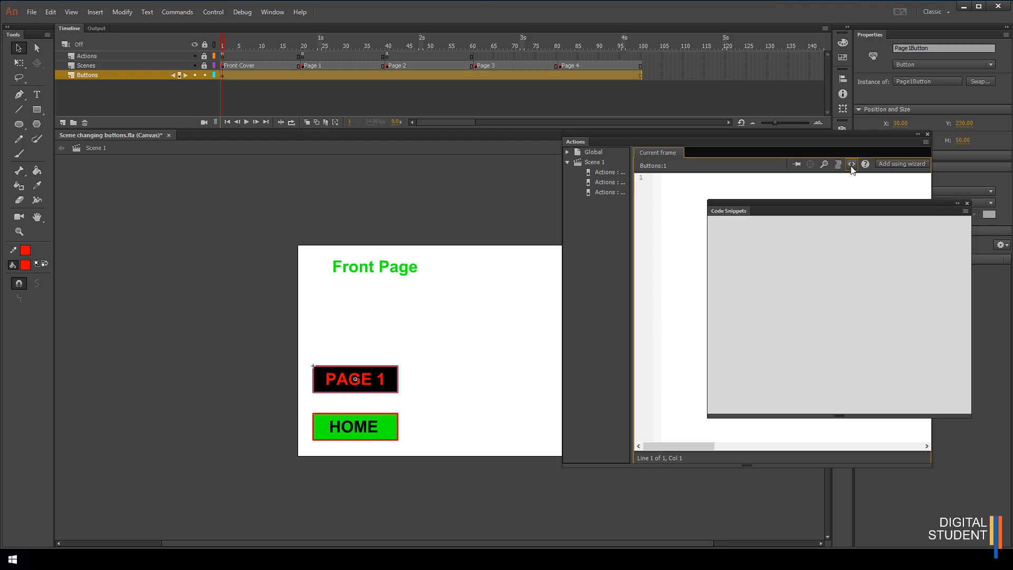
pyautogui.click(715, 251)
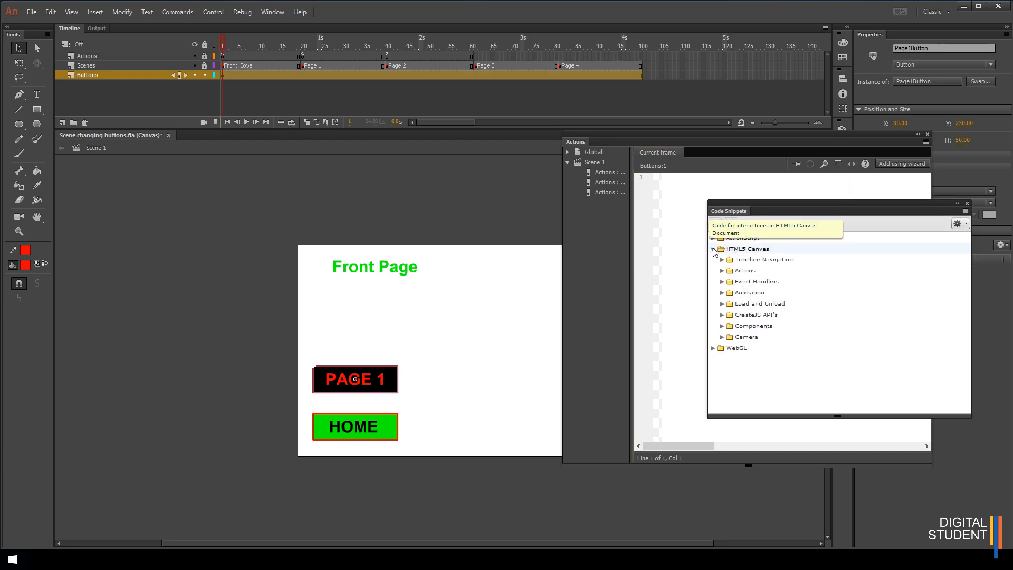
pyautogui.click(722, 260)
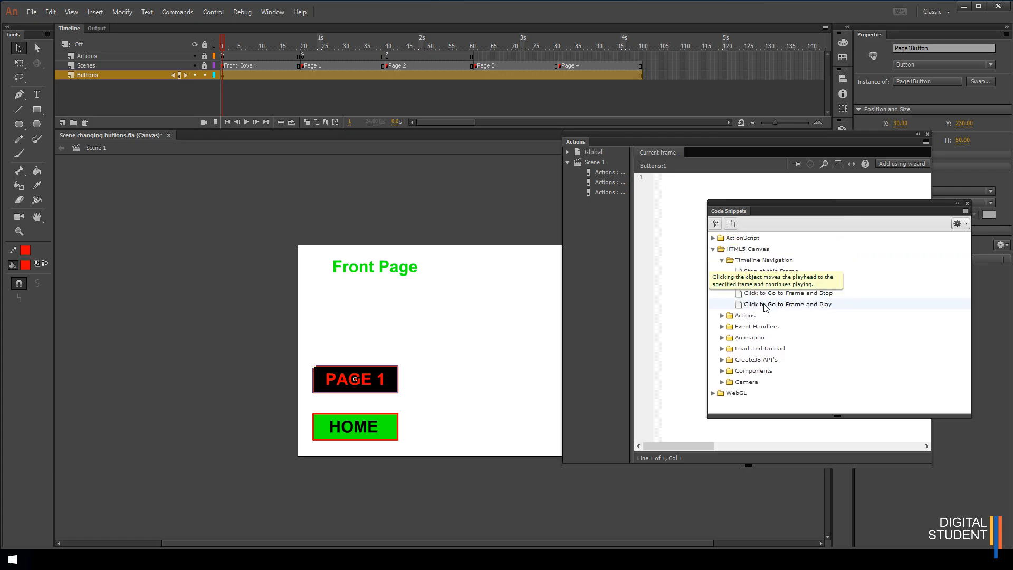
pyautogui.doubleClick(790, 304)
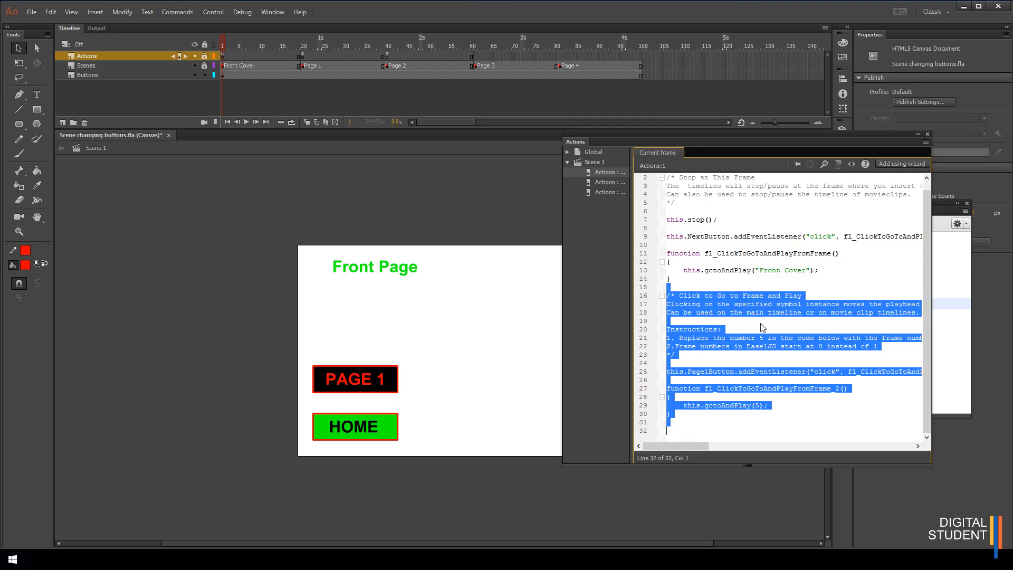
# Change the Page1Button handler to gotoAndPlay("Page 1") and publish to preview in a browser.
pyautogui.click(765, 405)
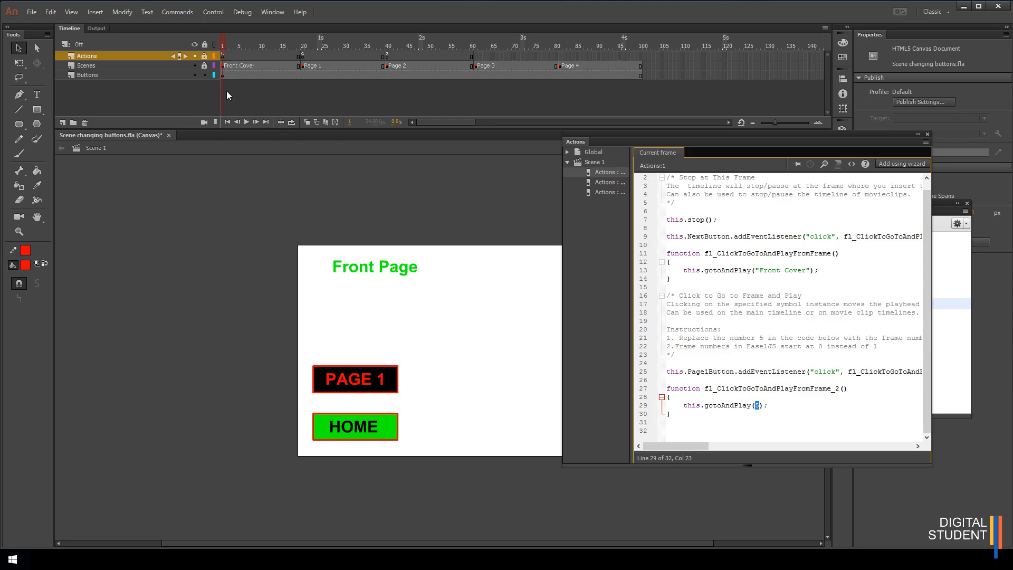
pyautogui.moveTo(243, 57)
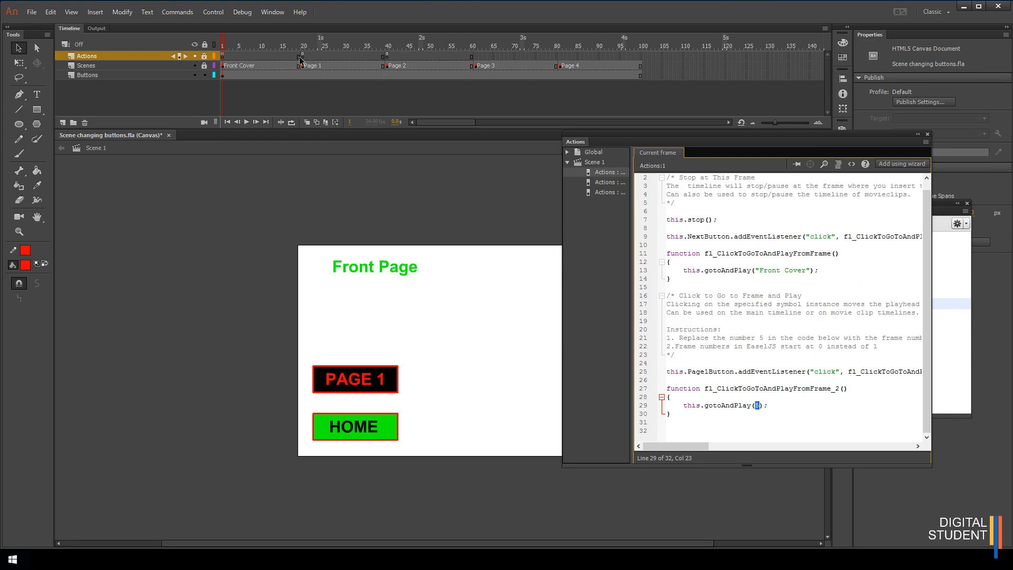
pyautogui.moveTo(328, 59)
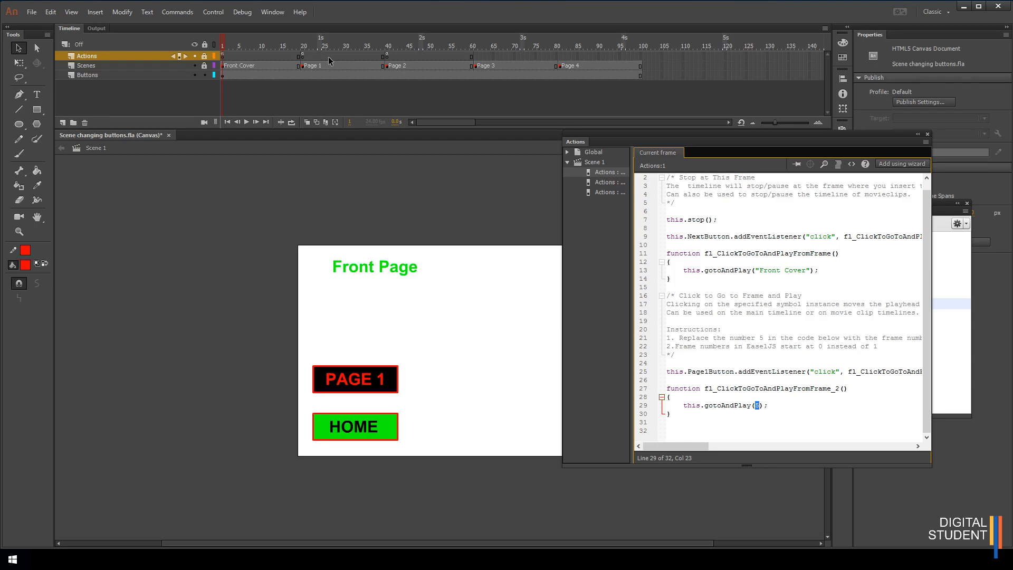
pyautogui.moveTo(336, 79)
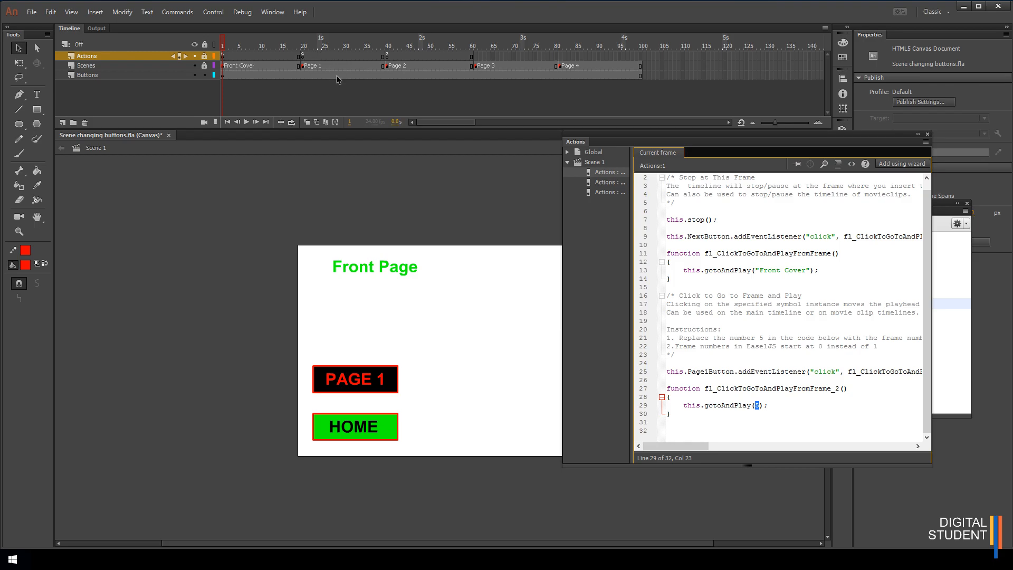
pyautogui.moveTo(313, 69)
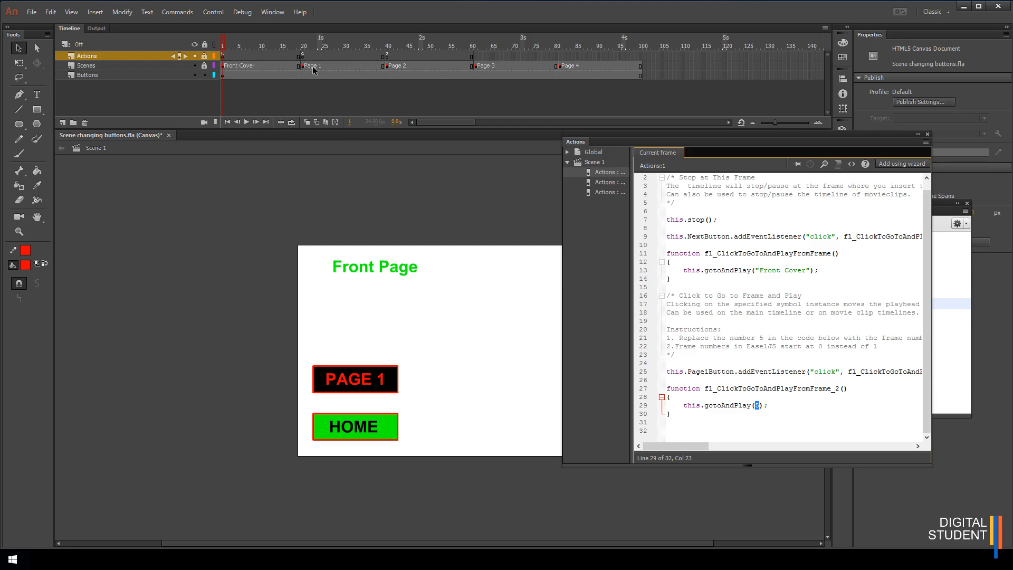
pyautogui.moveTo(316, 70)
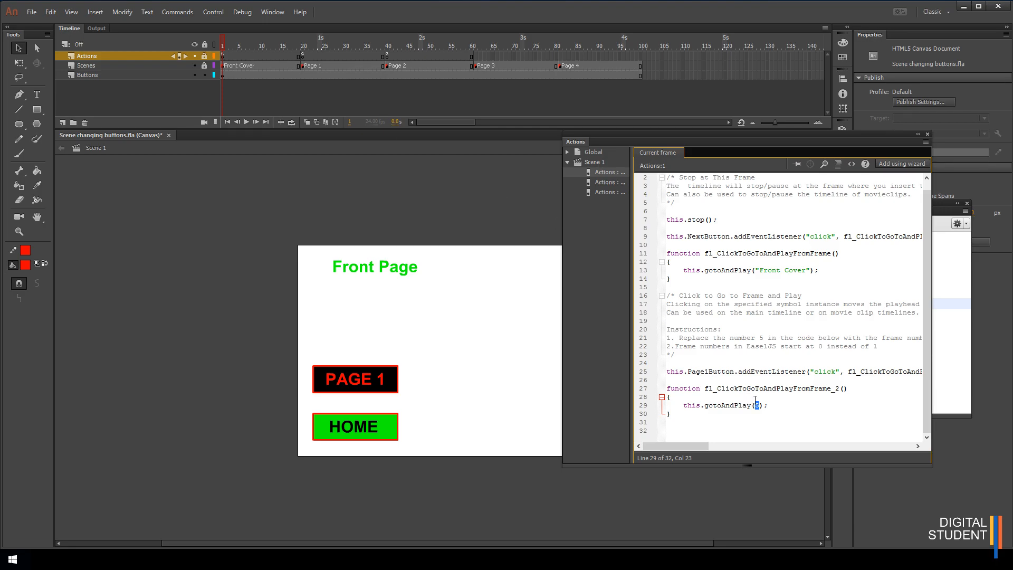
pyautogui.write('5')
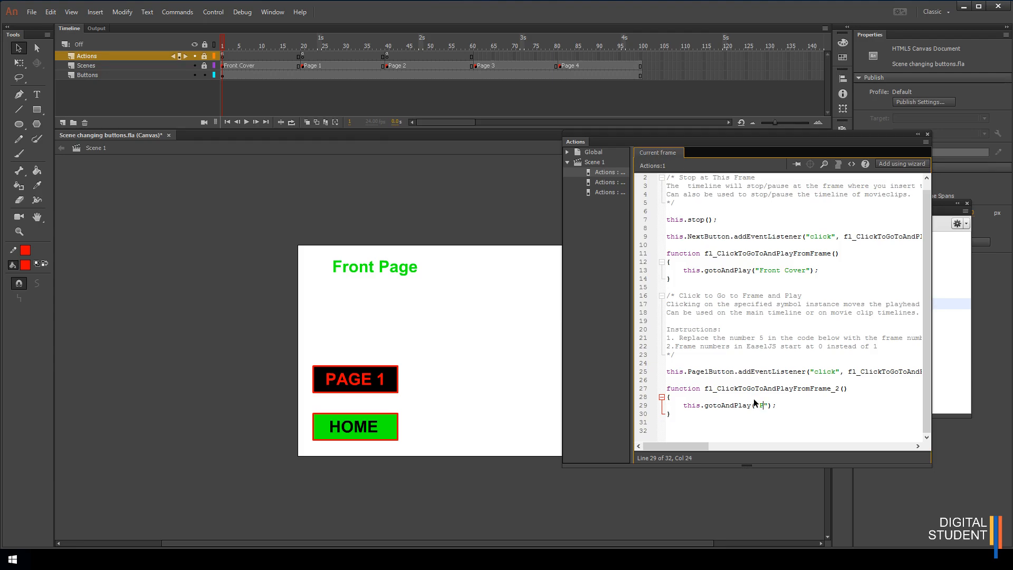
pyautogui.write('Page 1')
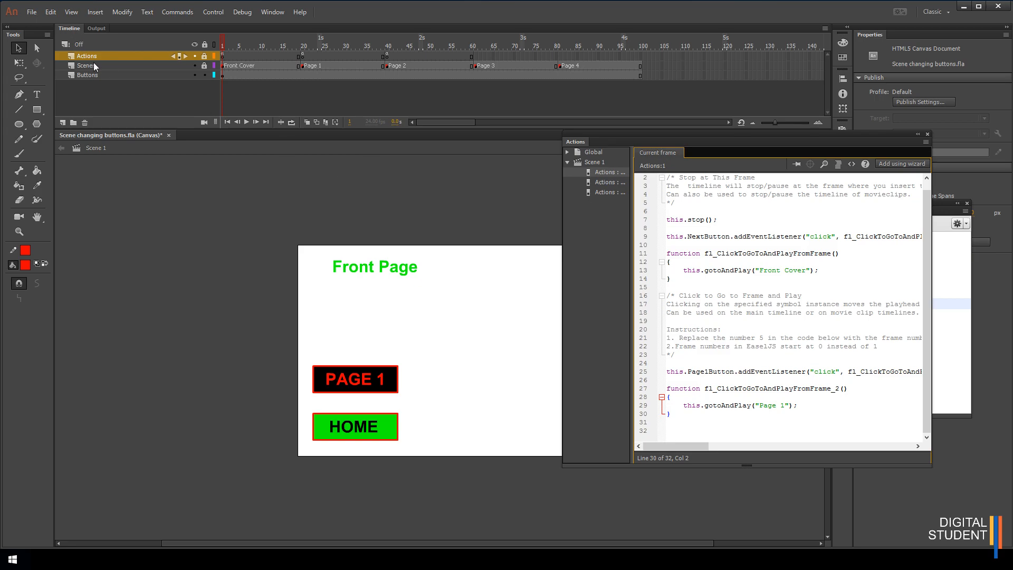
pyautogui.press('ctrl+s')
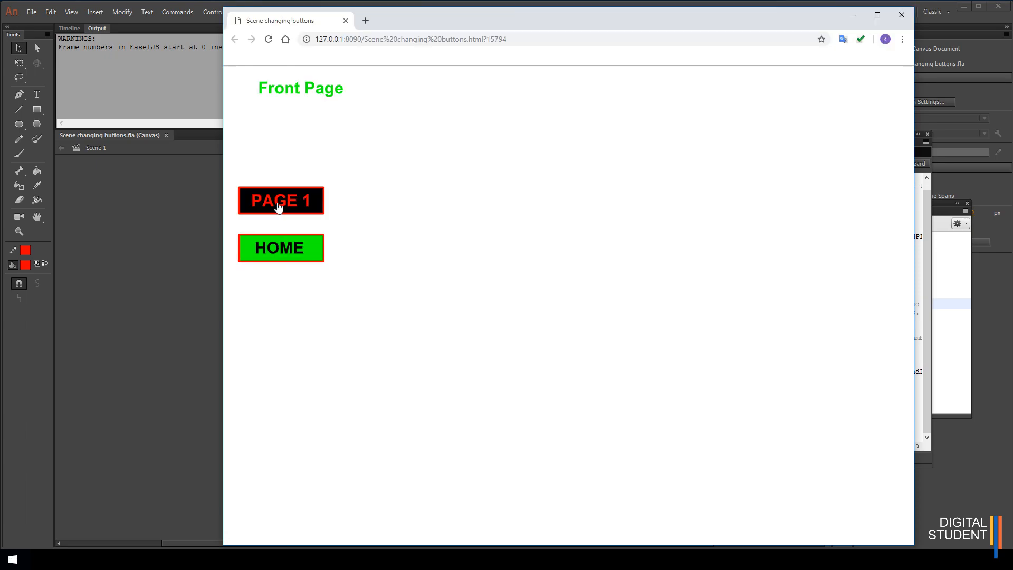
pyautogui.moveTo(340, 84)
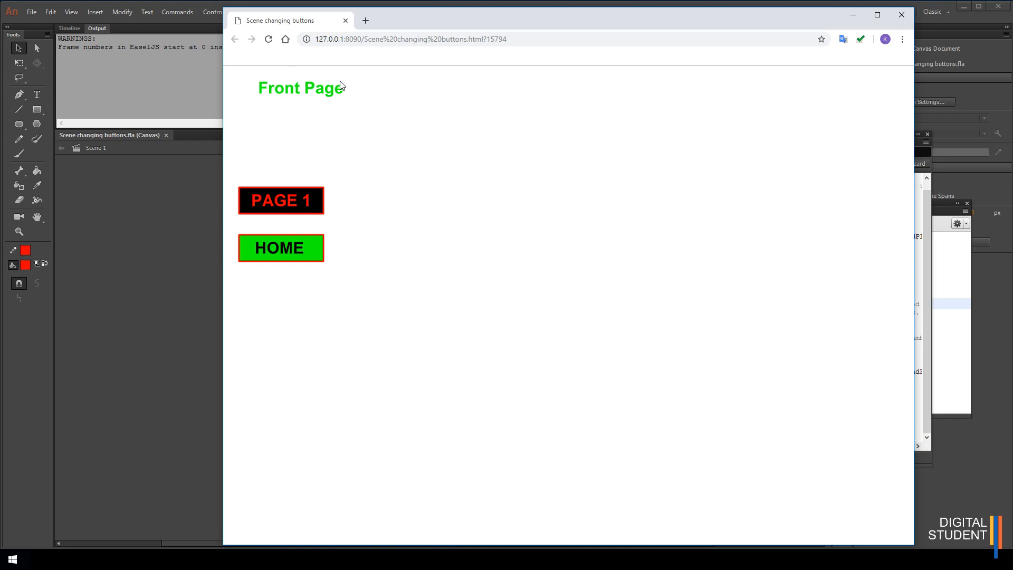
# Verify PAGE 1 switches the heading to Page 1 and HOME returns to Front Page.
pyautogui.click(281, 201)
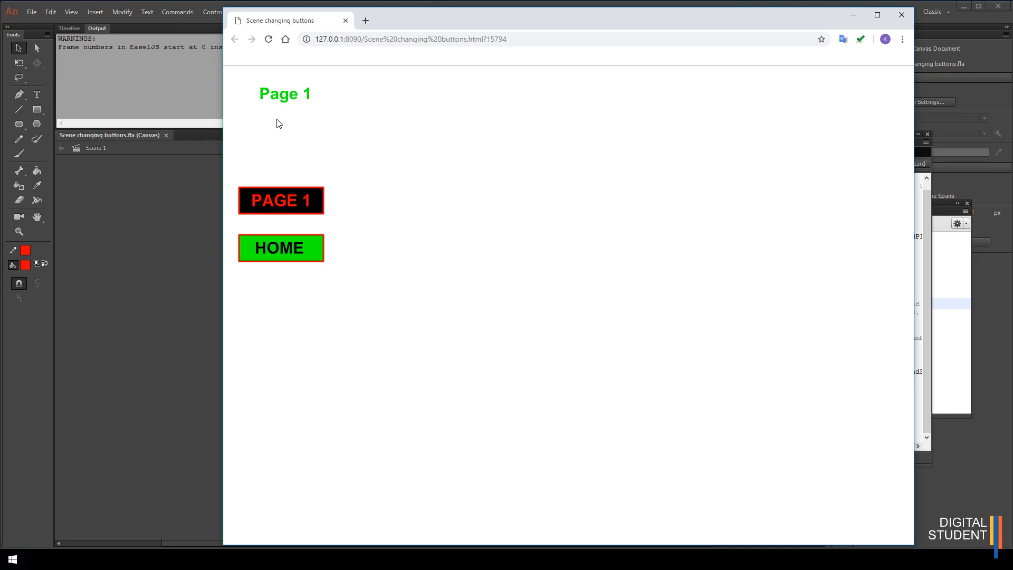
pyautogui.moveTo(289, 159)
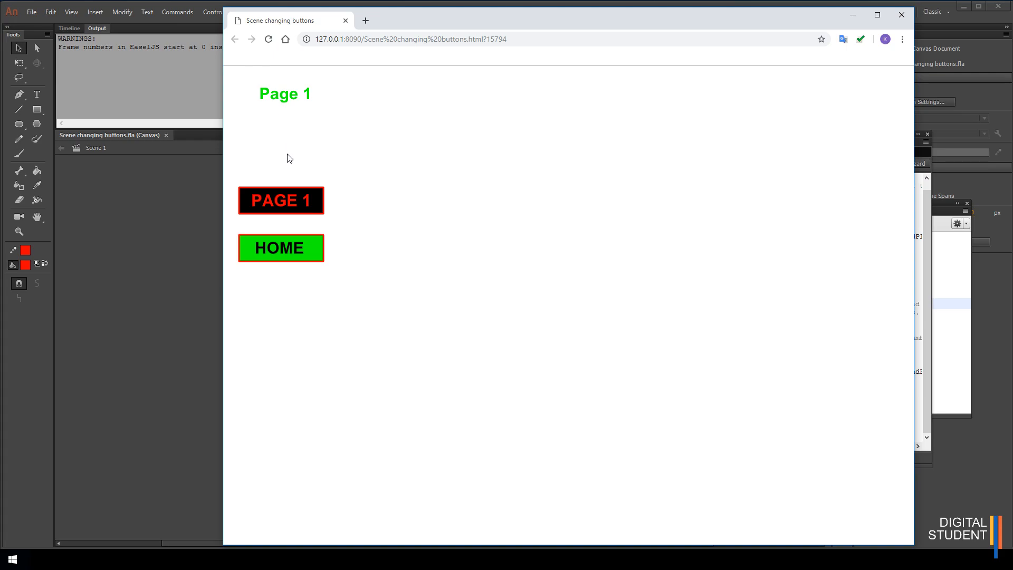
pyautogui.moveTo(286, 202)
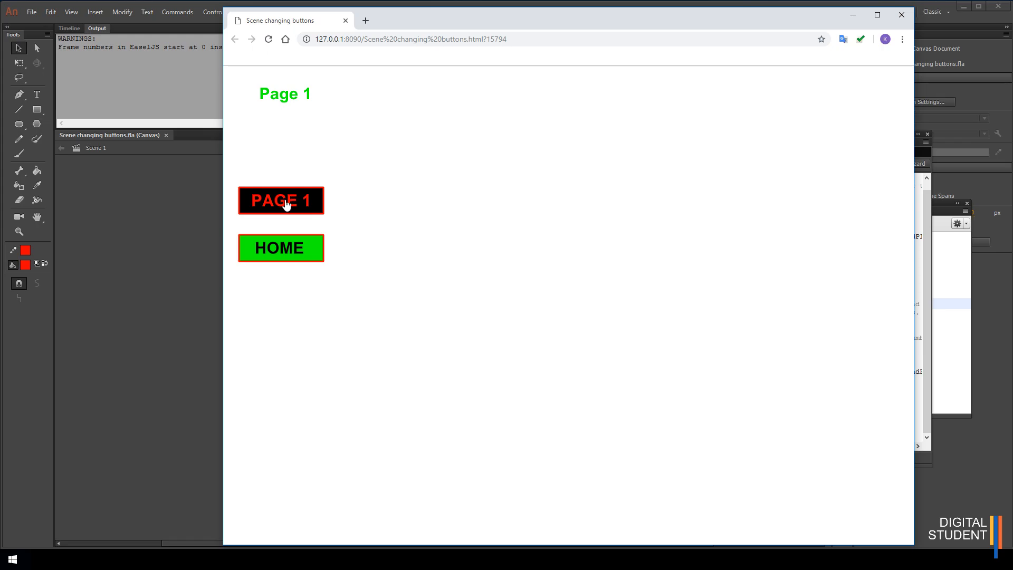
pyautogui.moveTo(280, 248)
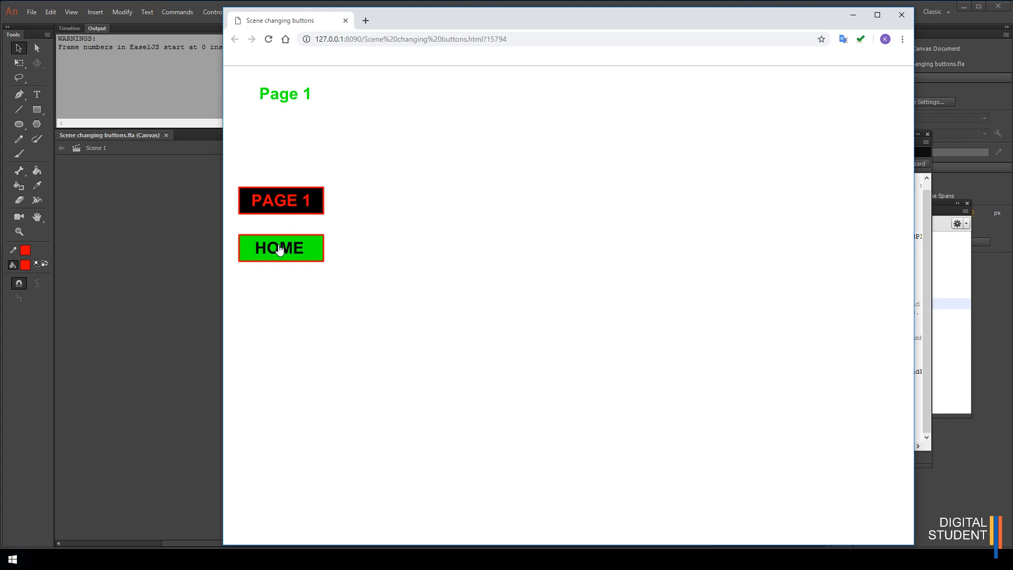
pyautogui.click(281, 248)
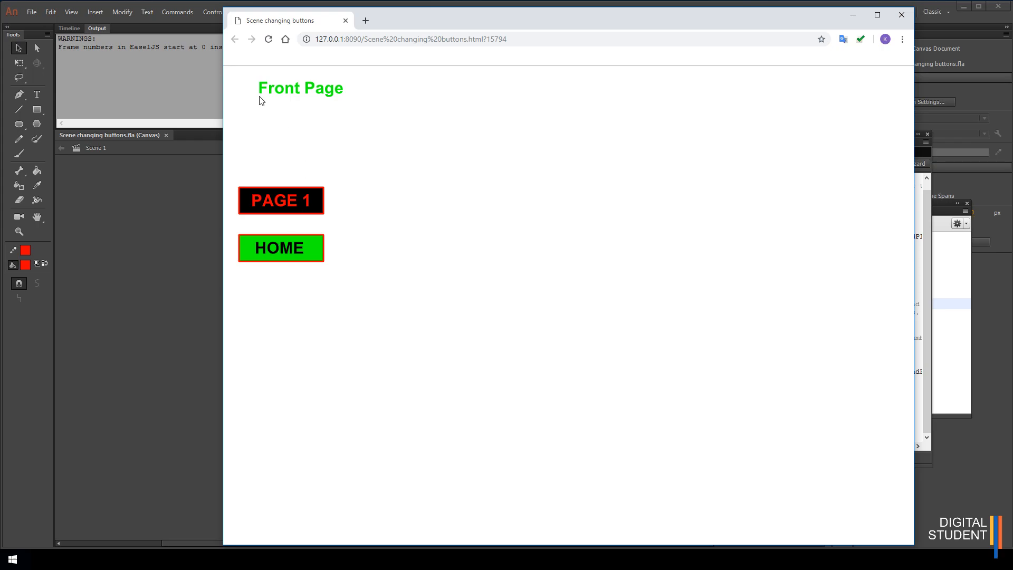
pyautogui.moveTo(331, 96)
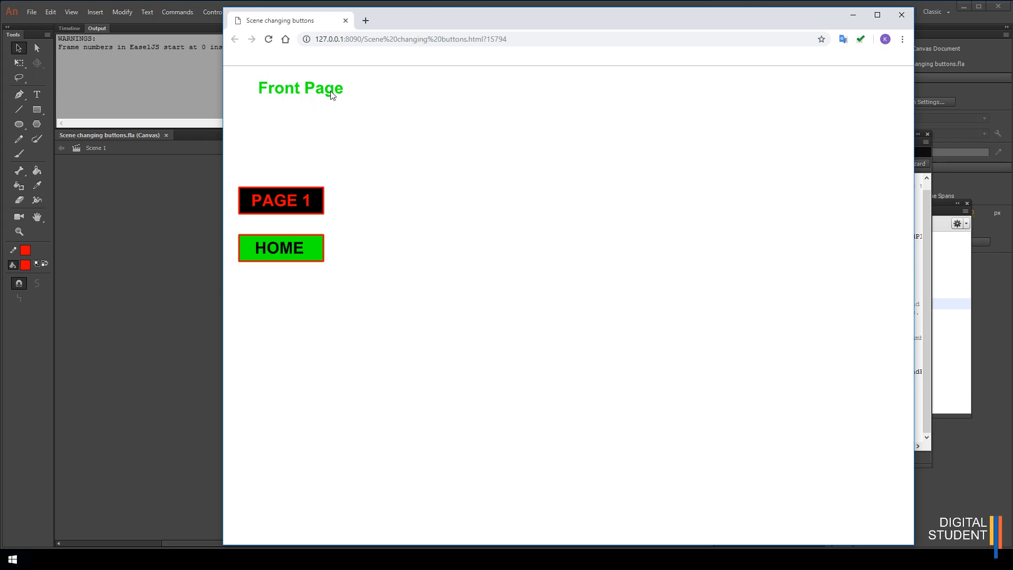
pyautogui.moveTo(277, 226)
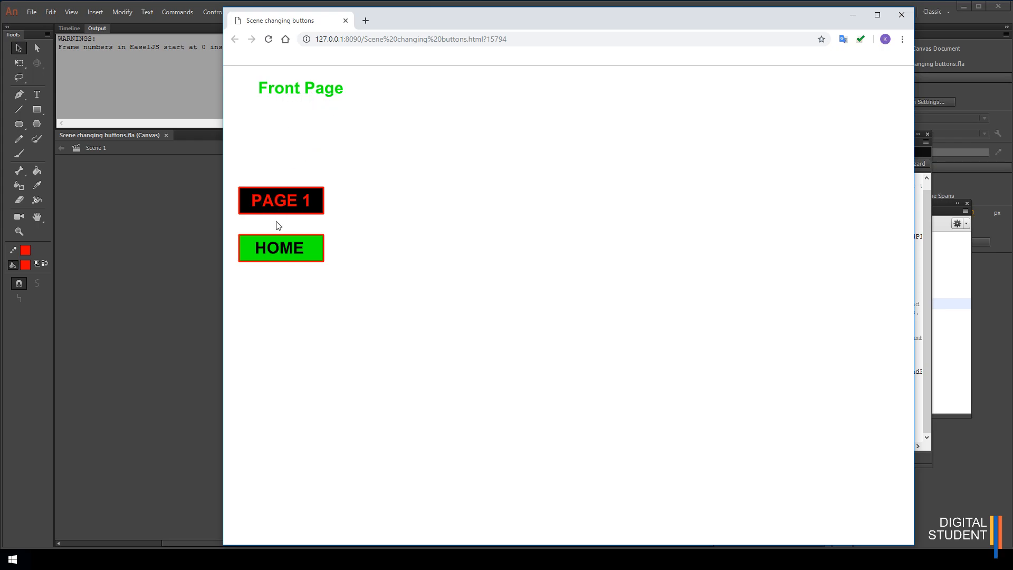
pyautogui.moveTo(302, 266)
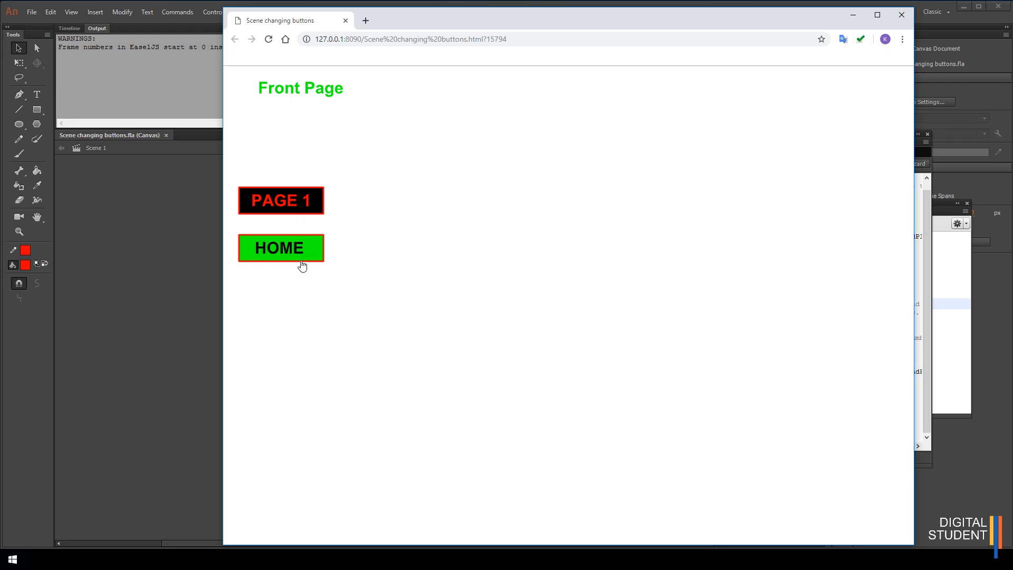
pyautogui.moveTo(284, 88)
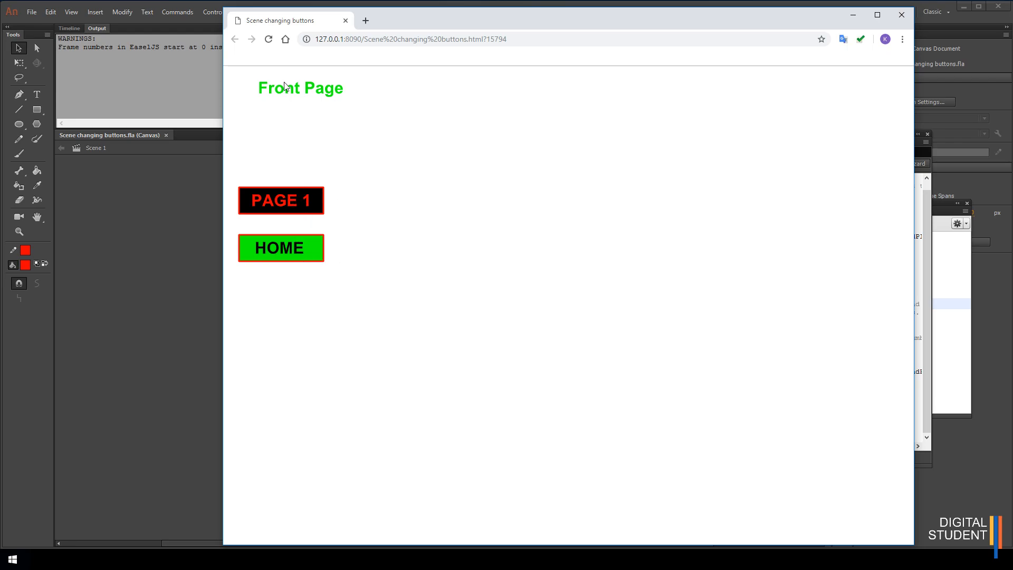
pyautogui.moveTo(291, 121)
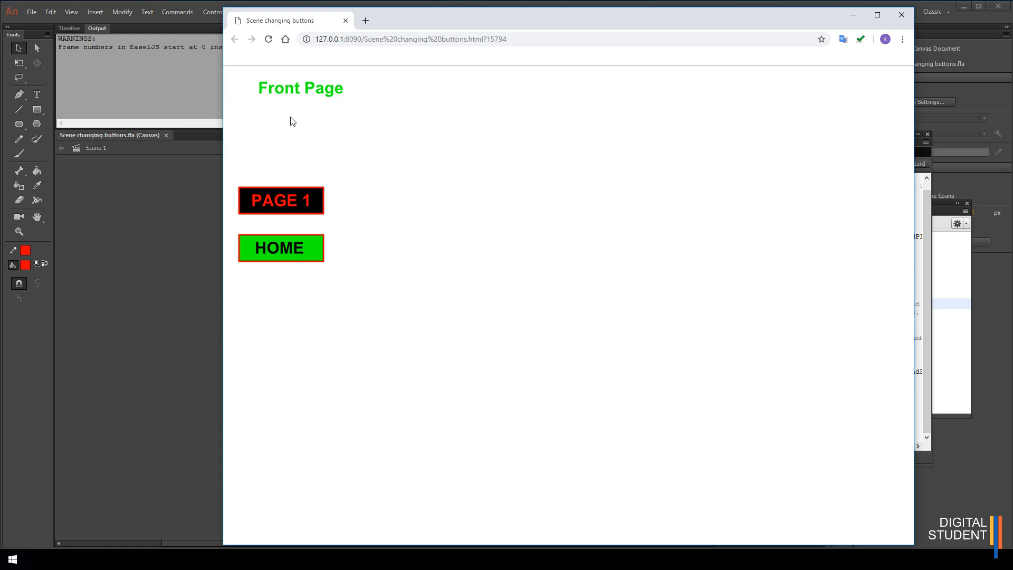
pyautogui.moveTo(366, 270)
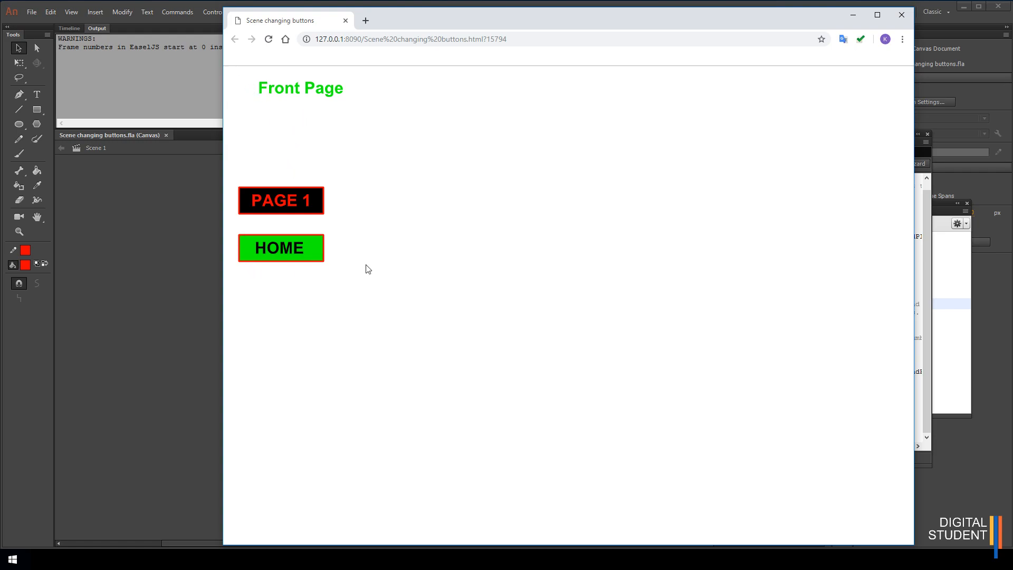
pyautogui.moveTo(426, 255)
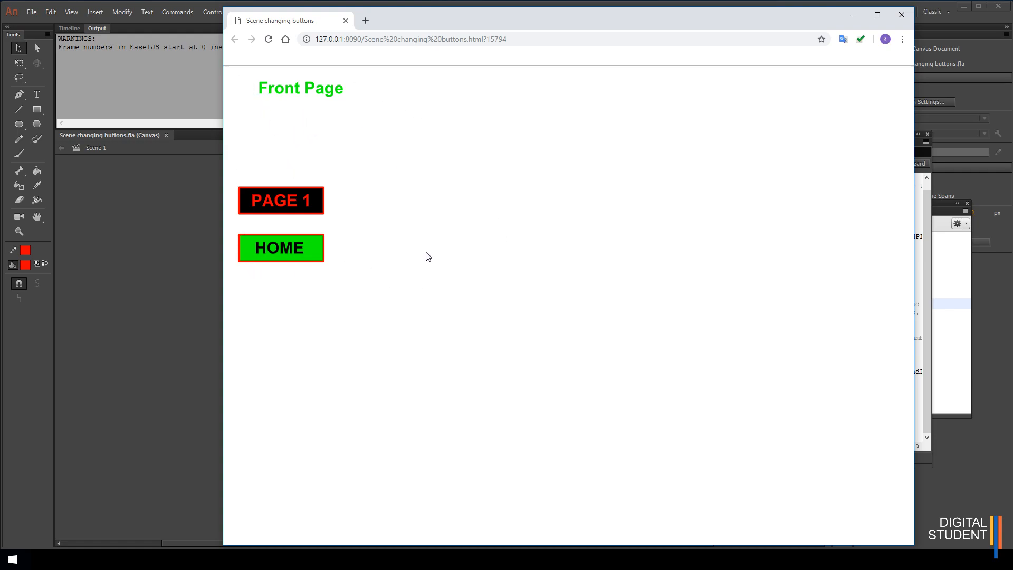